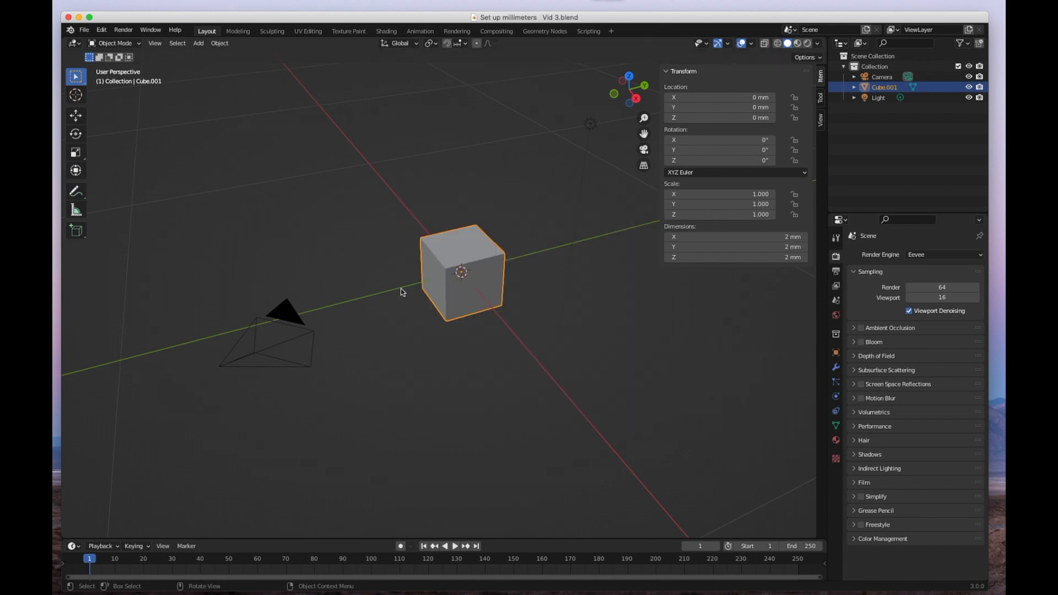
{"action": "mouse_move", "coordinate": [500, 85]}
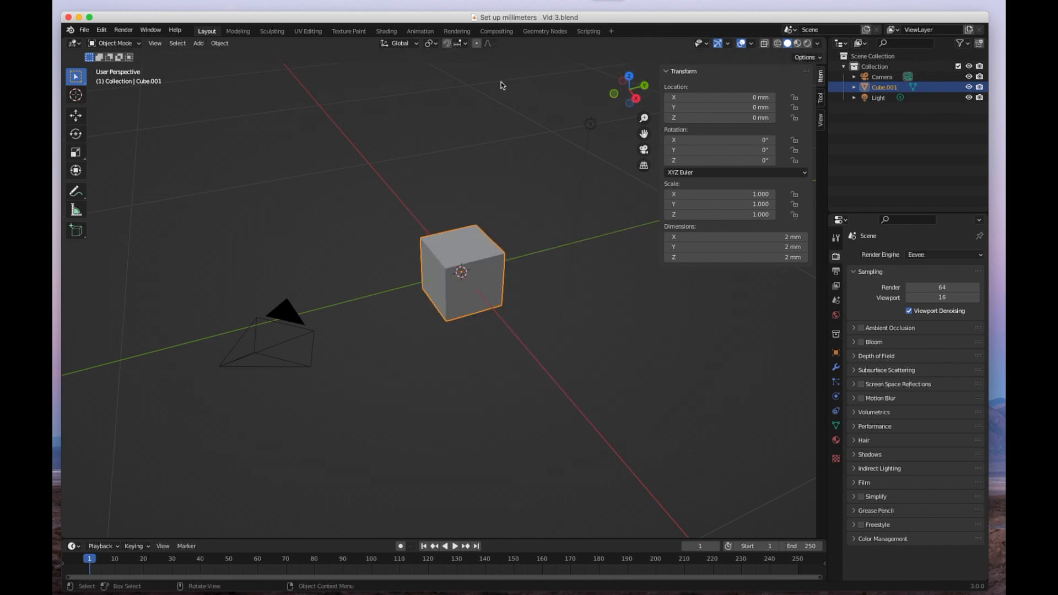
{"action": "mouse_move", "coordinate": [438, 349]}
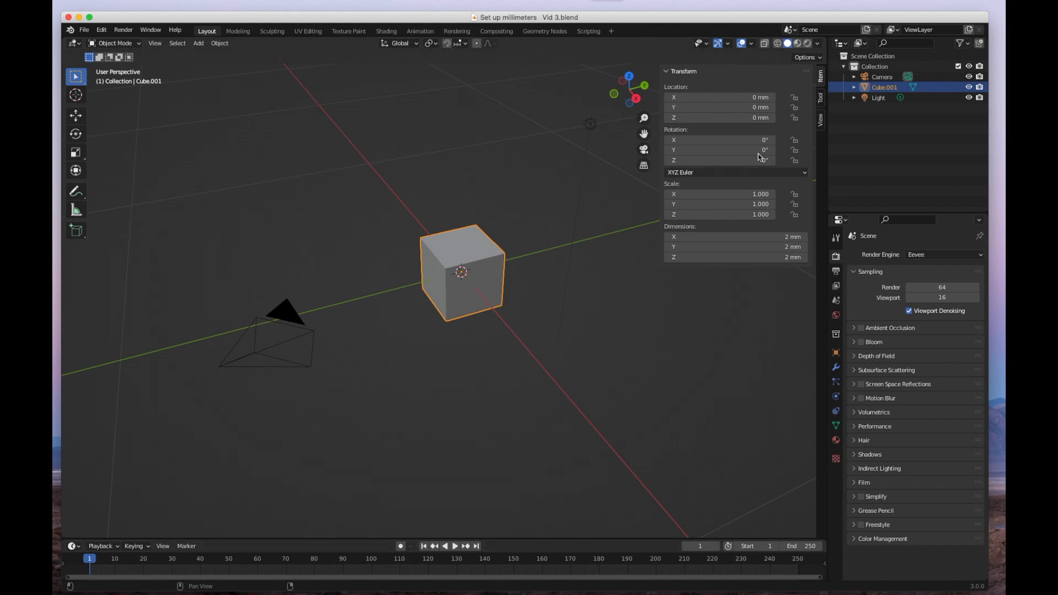
{"action": "mouse_move", "coordinate": [545, 185]}
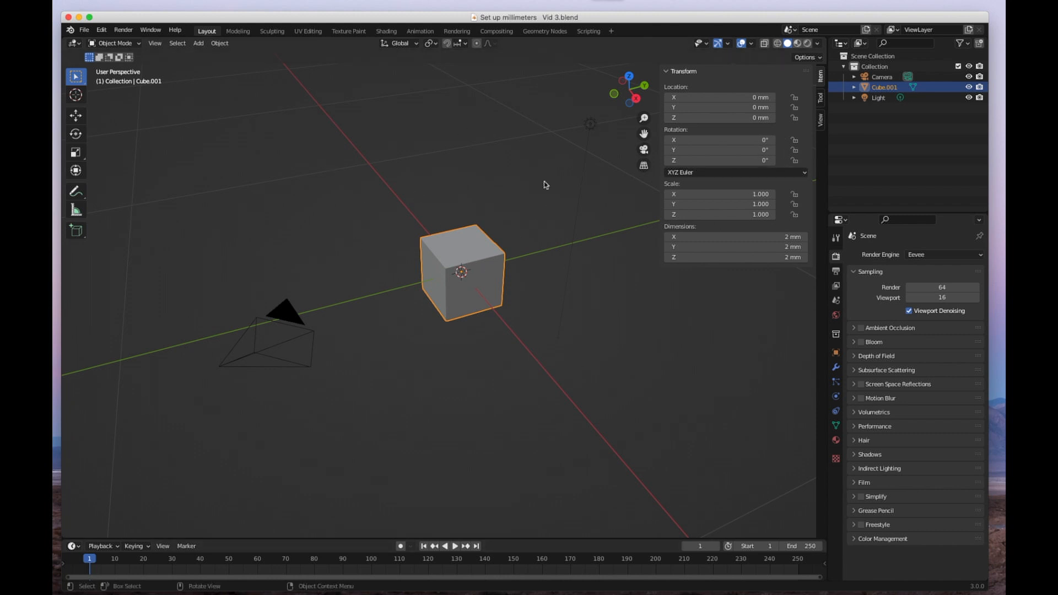
{"action": "mouse_move", "coordinate": [509, 186]}
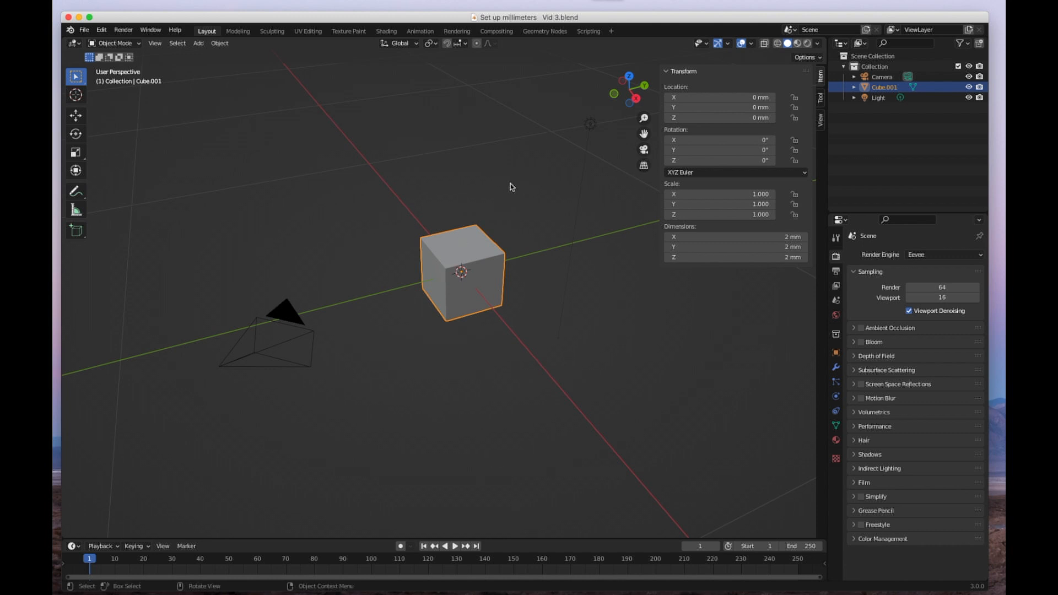
{"action": "mouse_move", "coordinate": [209, 35]}
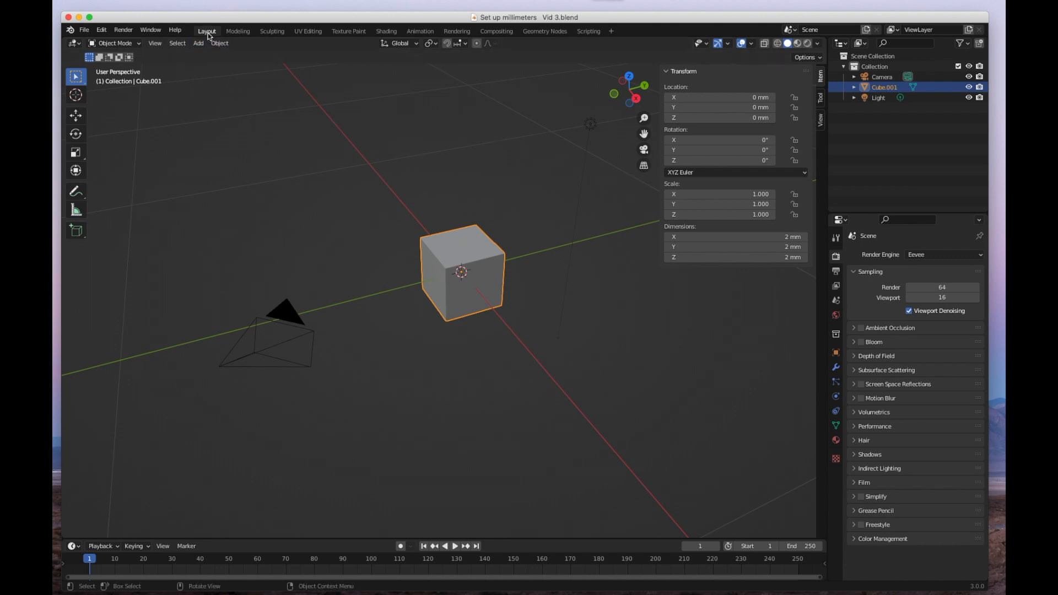
Show the Move and Rotate viewport gizmos on the cube in the Layout workspace, undoing an accidental move
{"action": "left_click", "coordinate": [238, 31]}
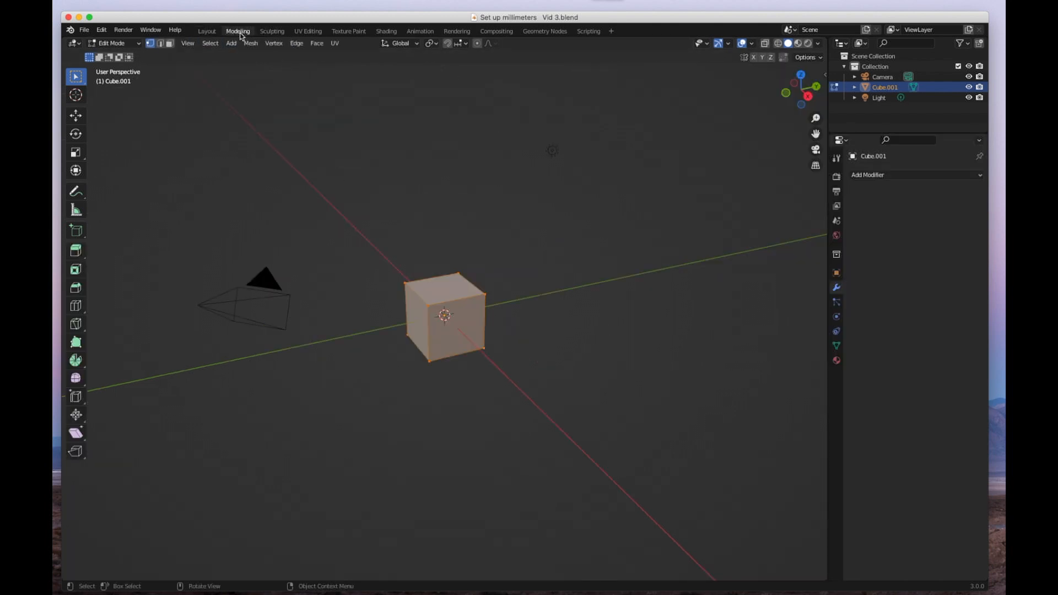
{"action": "left_click", "coordinate": [207, 31]}
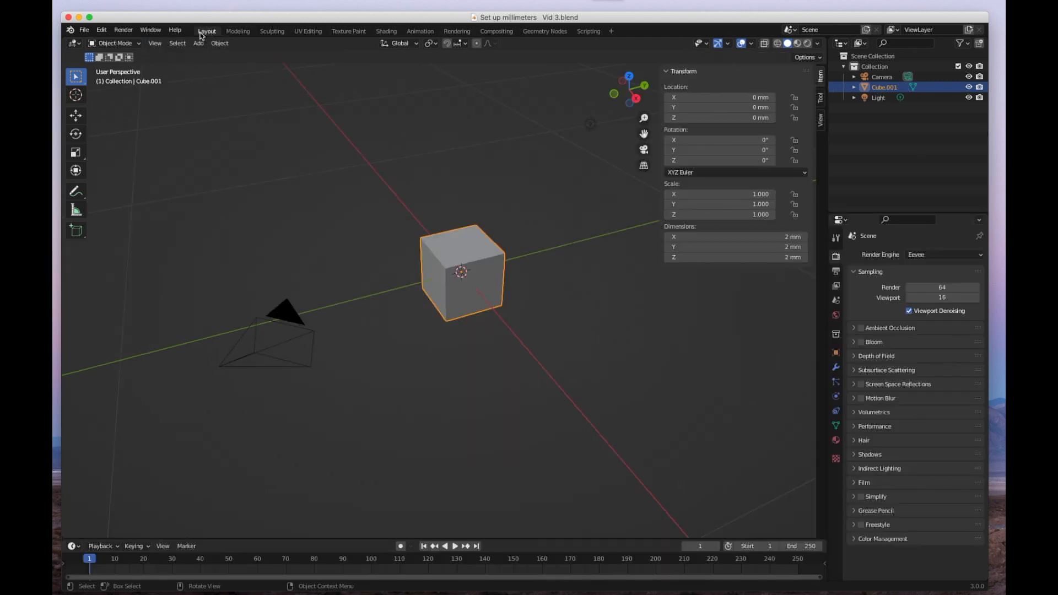
{"action": "mouse_move", "coordinate": [476, 256]}
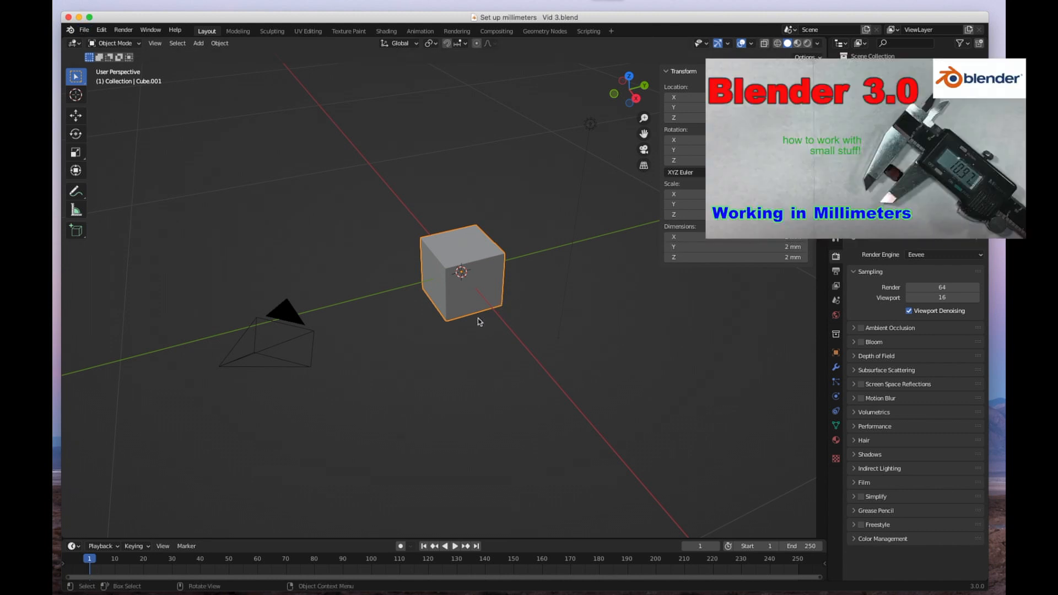
{"action": "mouse_move", "coordinate": [473, 253]}
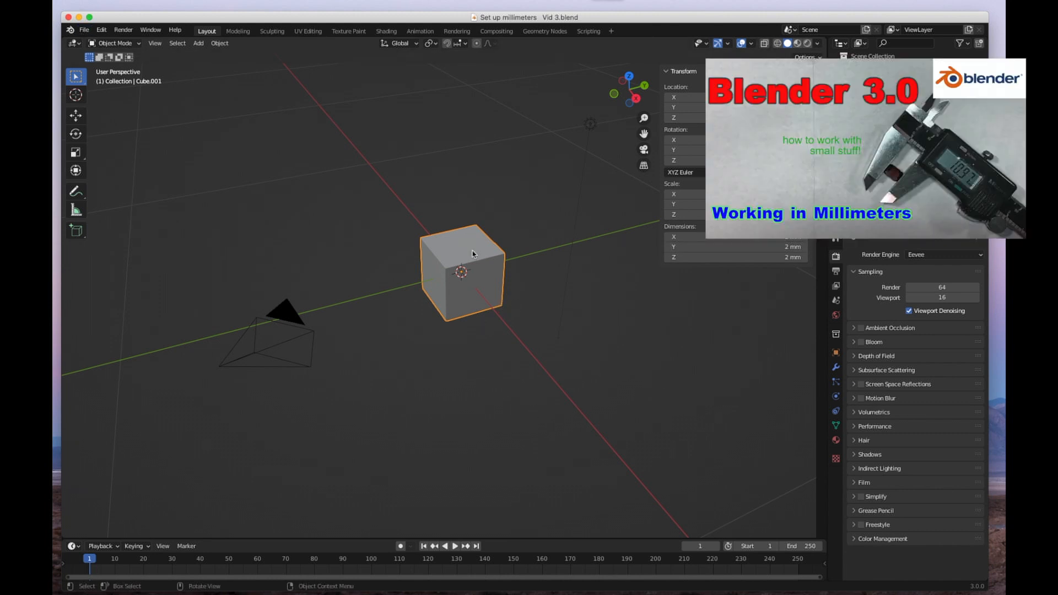
{"action": "mouse_move", "coordinate": [573, 226]}
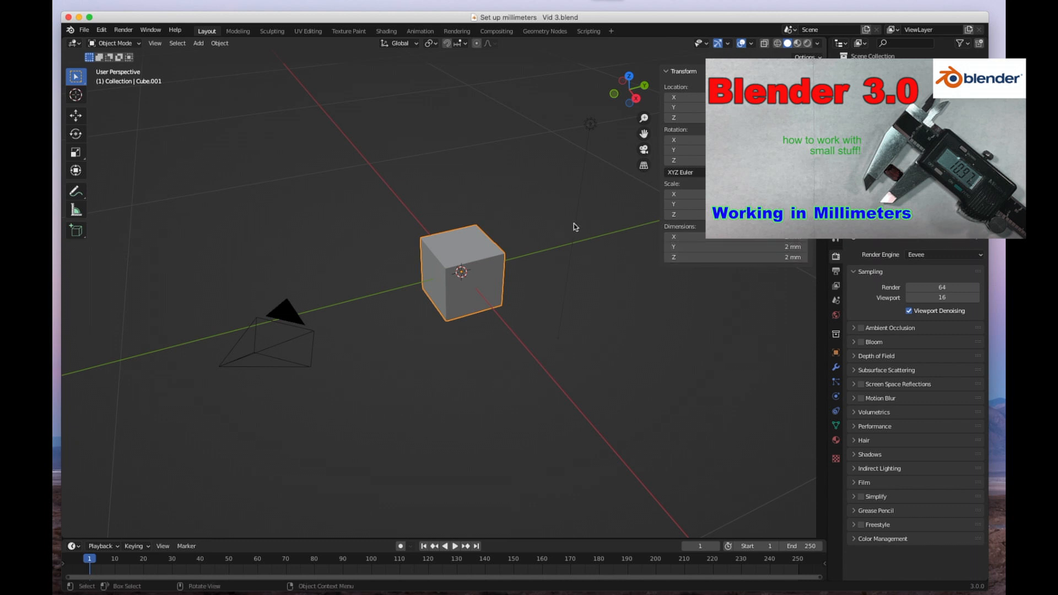
{"action": "mouse_move", "coordinate": [500, 219]}
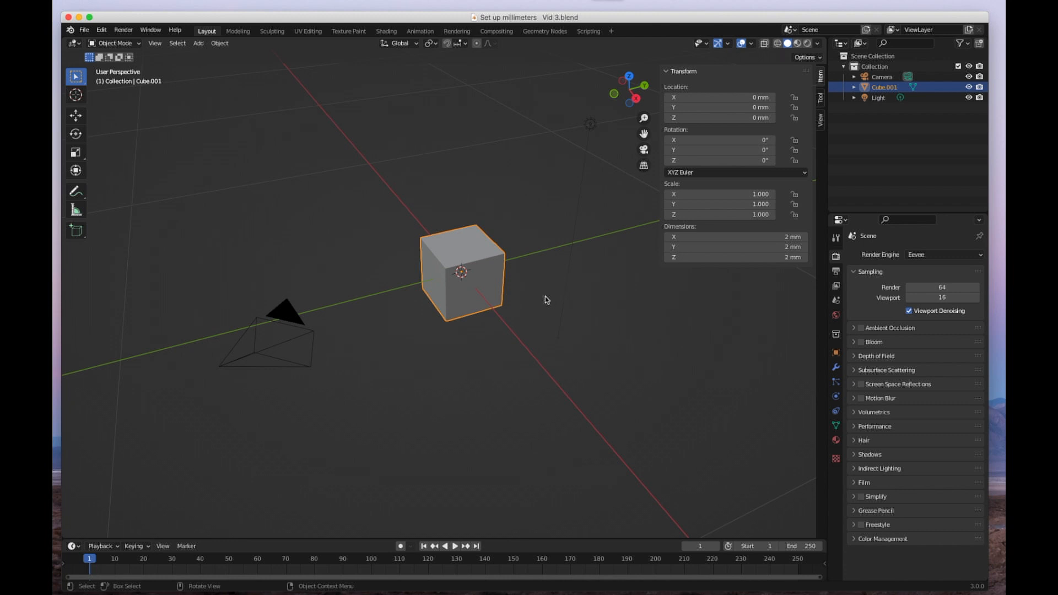
{"action": "mouse_move", "coordinate": [495, 51]}
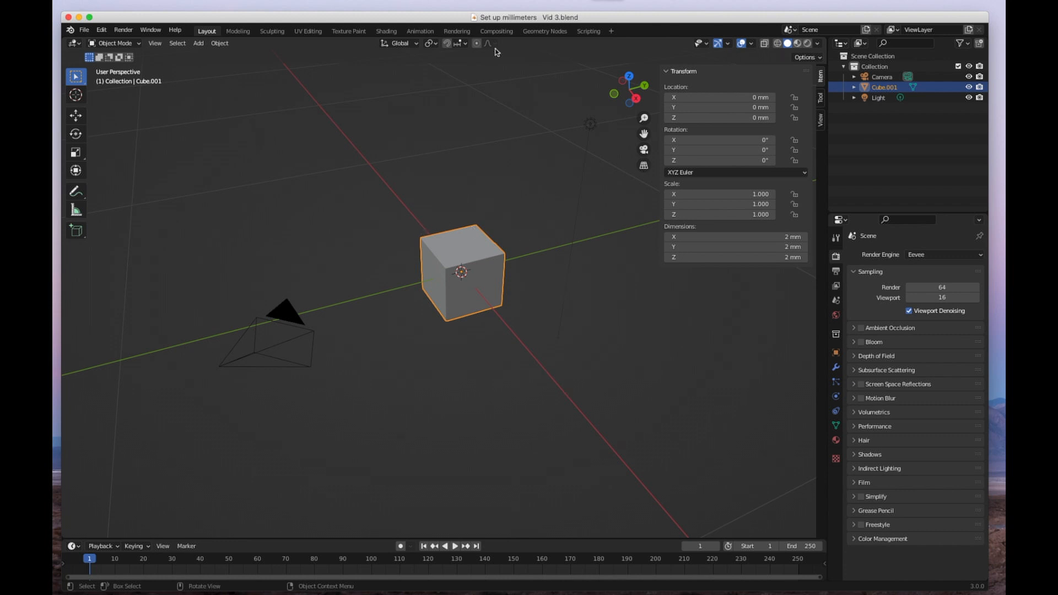
{"action": "mouse_move", "coordinate": [488, 198]}
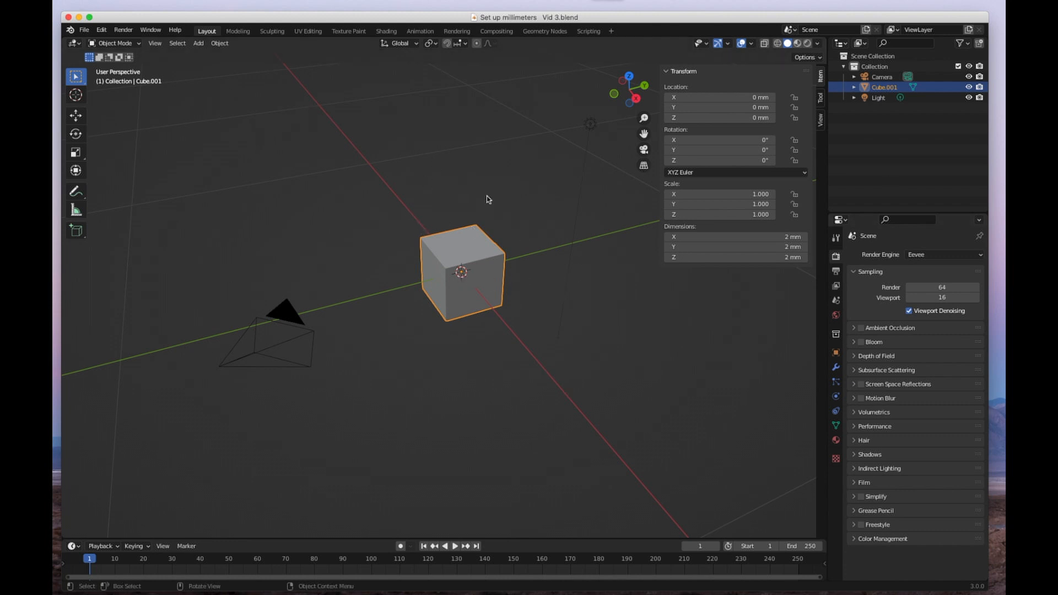
{"action": "mouse_move", "coordinate": [534, 272]}
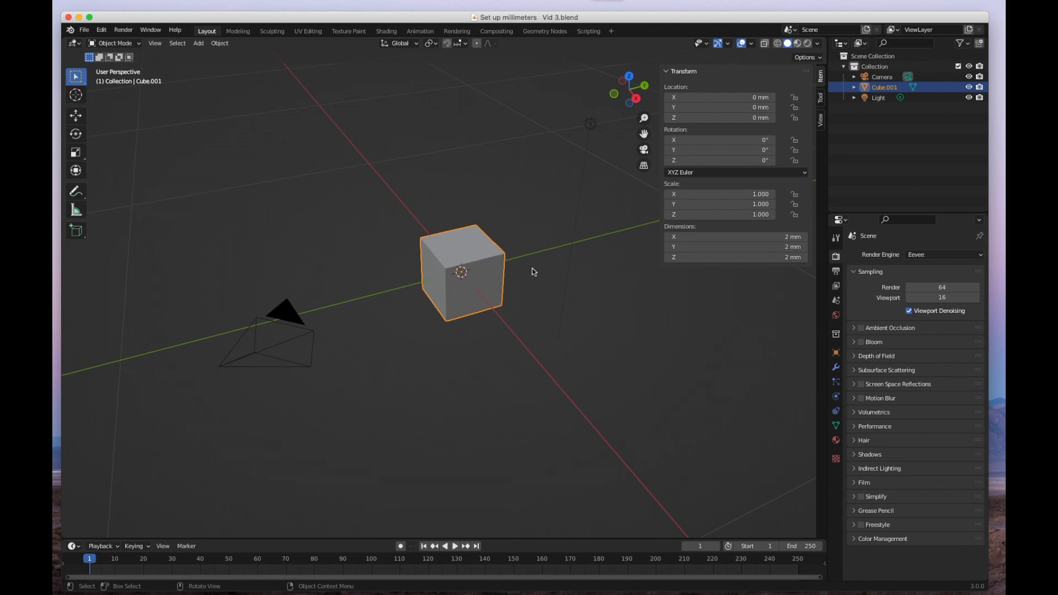
{"action": "mouse_move", "coordinate": [547, 156]}
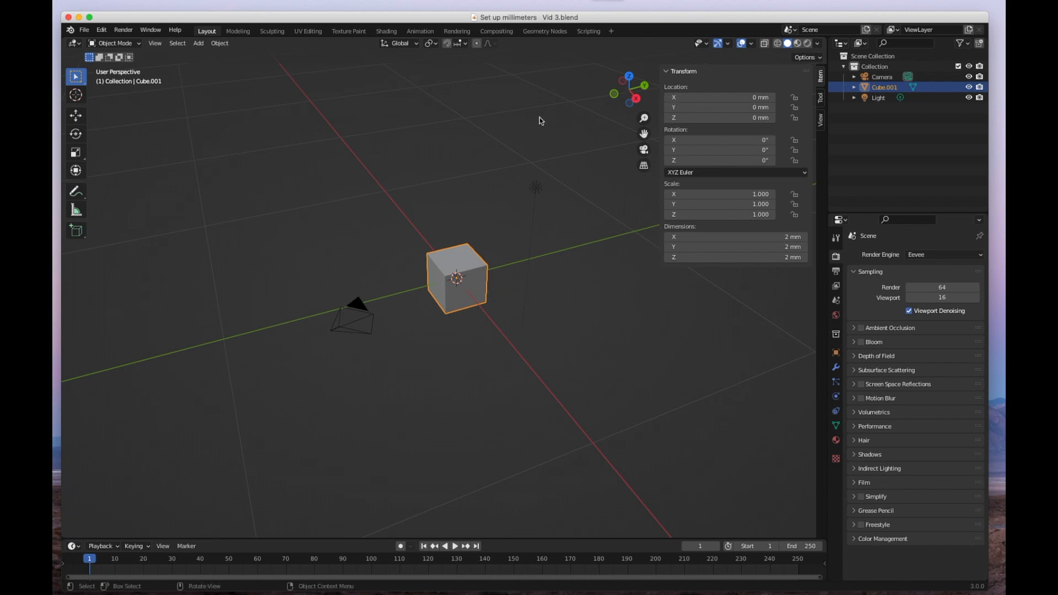
{"action": "mouse_move", "coordinate": [457, 317]}
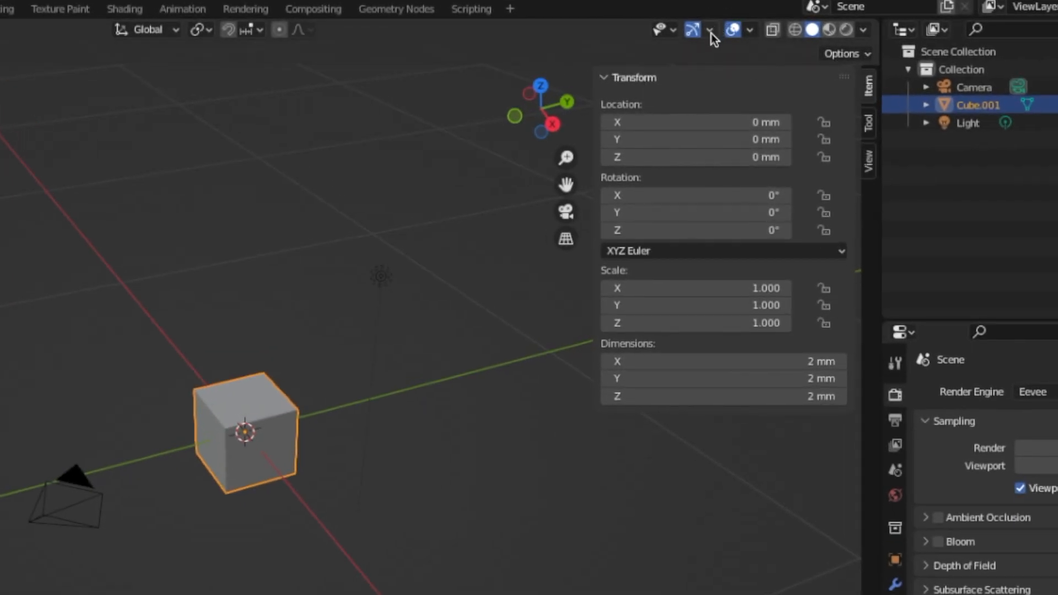
{"action": "left_click", "coordinate": [709, 30]}
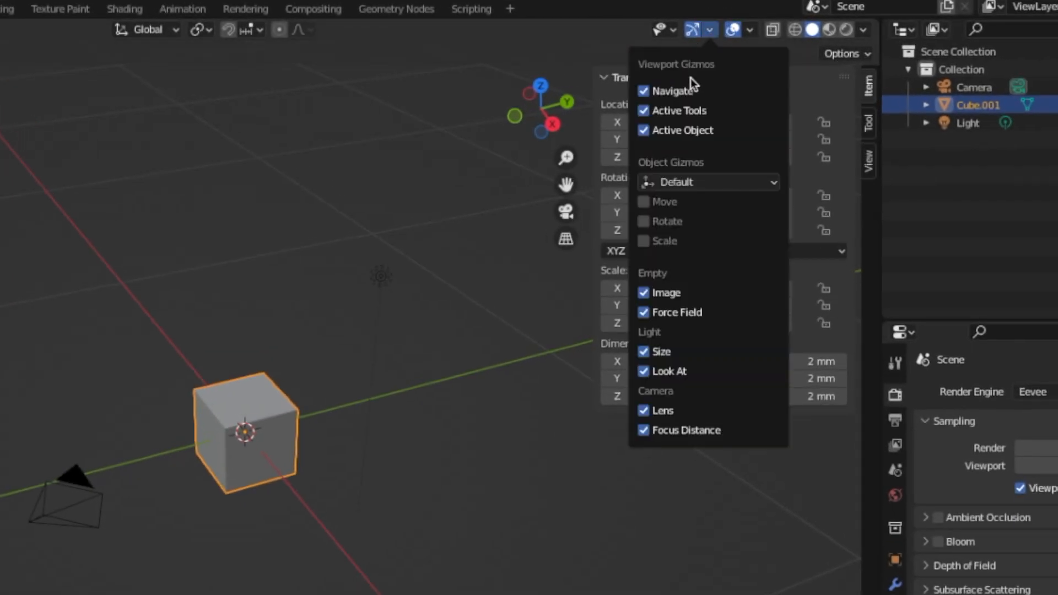
{"action": "mouse_move", "coordinate": [656, 212]}
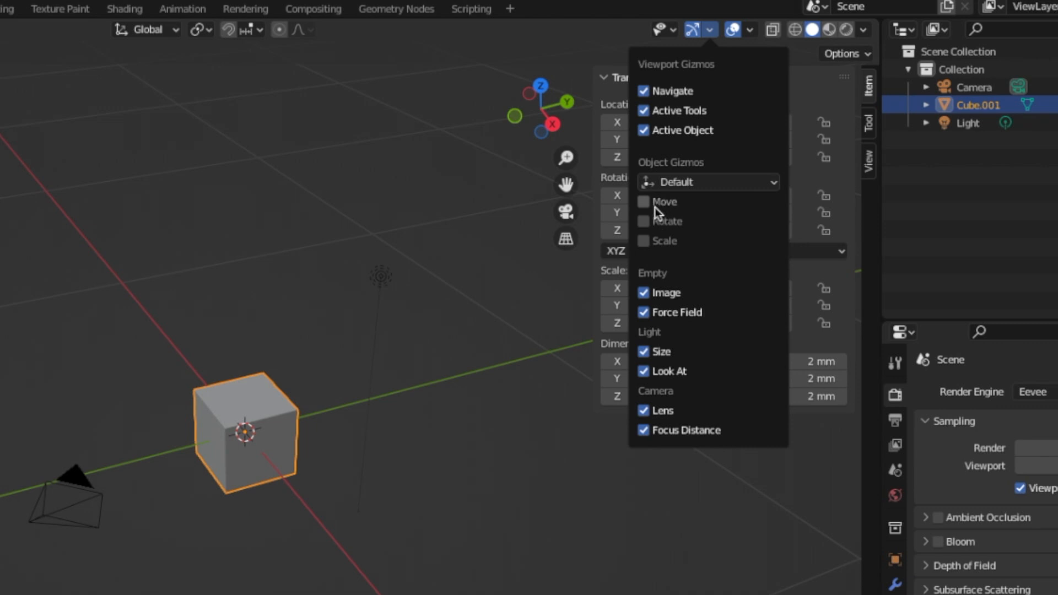
{"action": "left_click", "coordinate": [651, 200]}
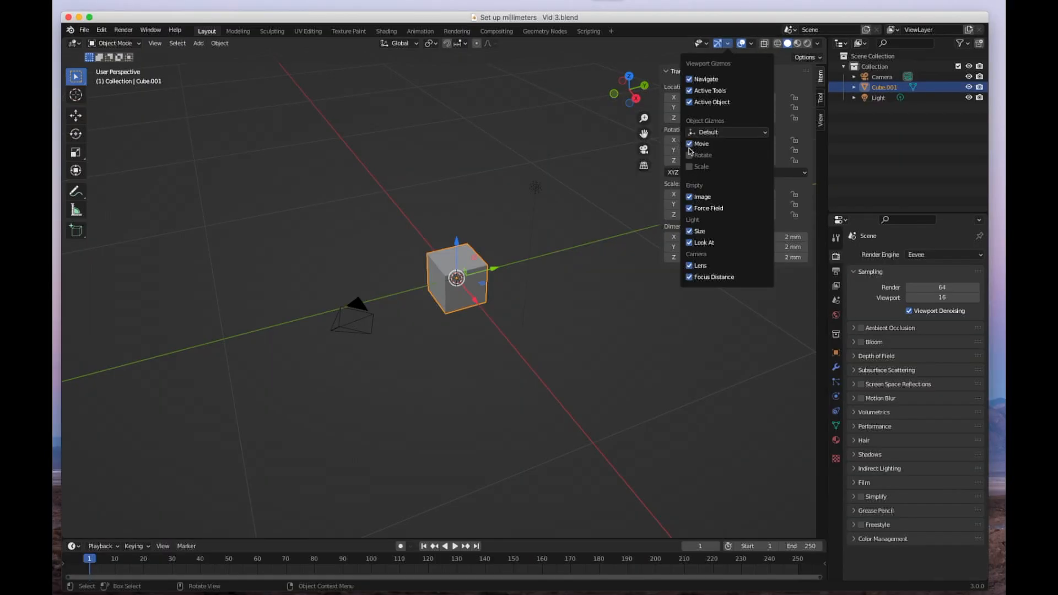
{"action": "left_click", "coordinate": [689, 154]}
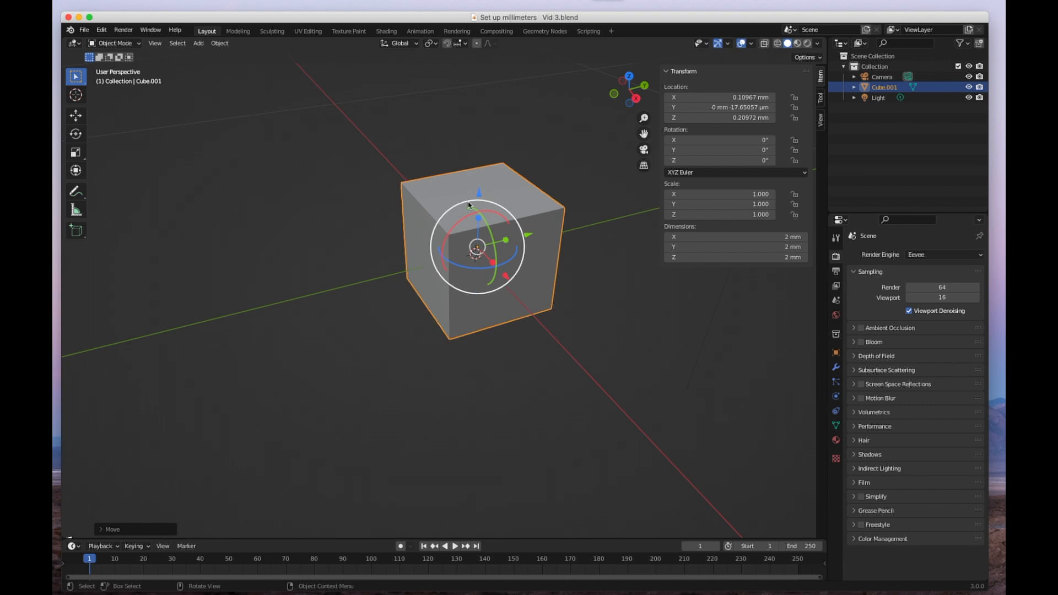
{"action": "key", "text": "Alt+G"}
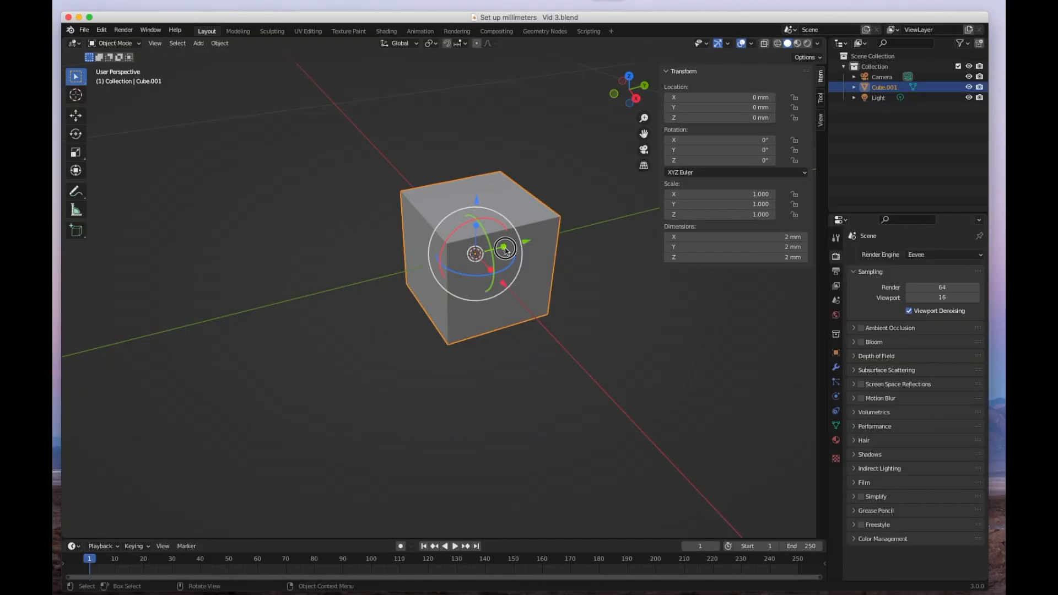
Stretch the cube with the scale tool into a flat slab about 6.7 by 7.7 by 2 mm
{"action": "key", "text": "s"}
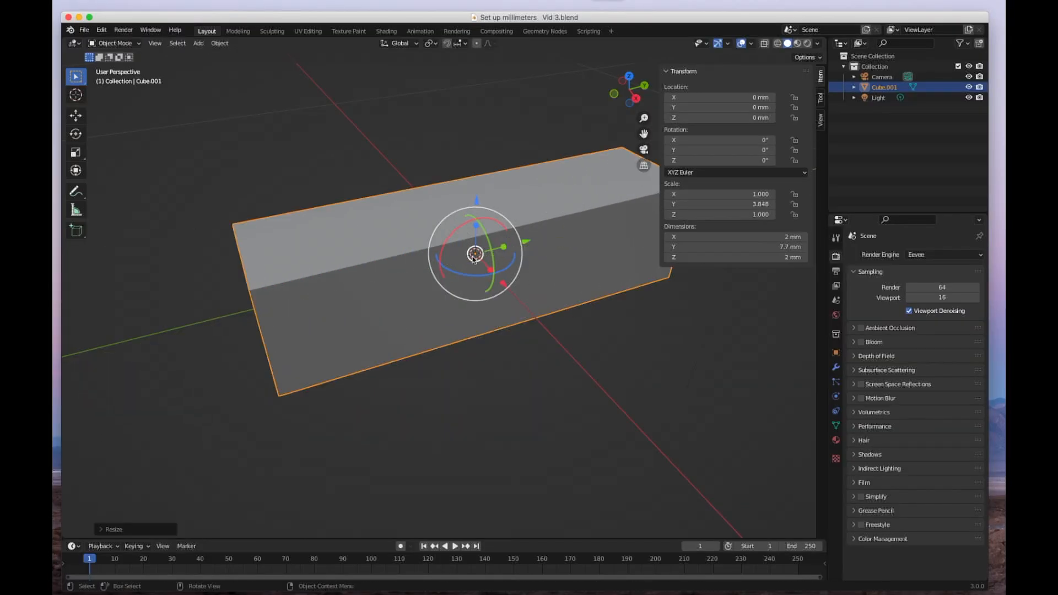
{"action": "mouse_move", "coordinate": [492, 273]}
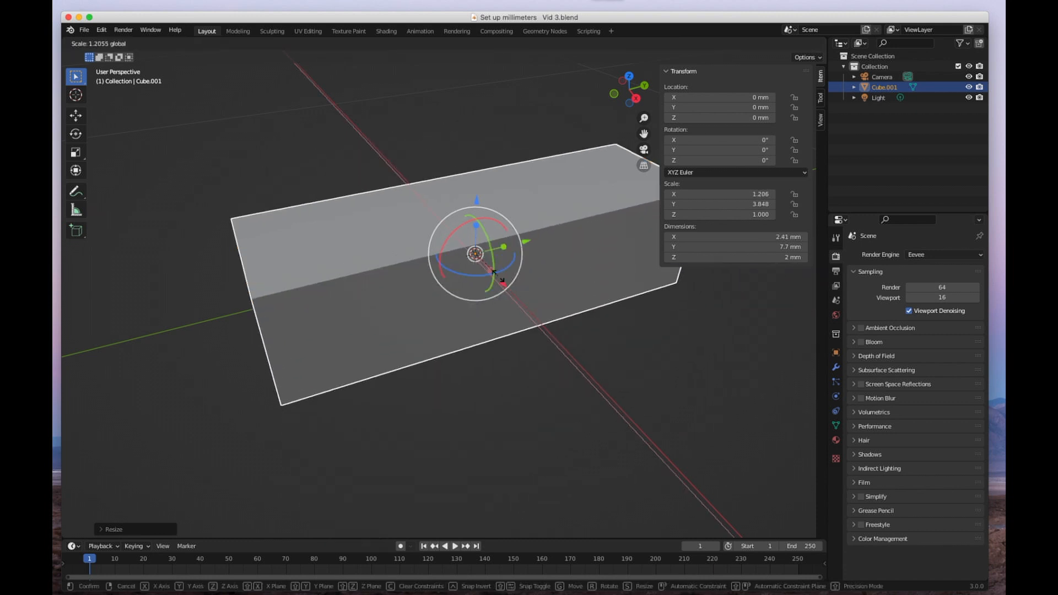
{"action": "left_click", "coordinate": [524, 325]}
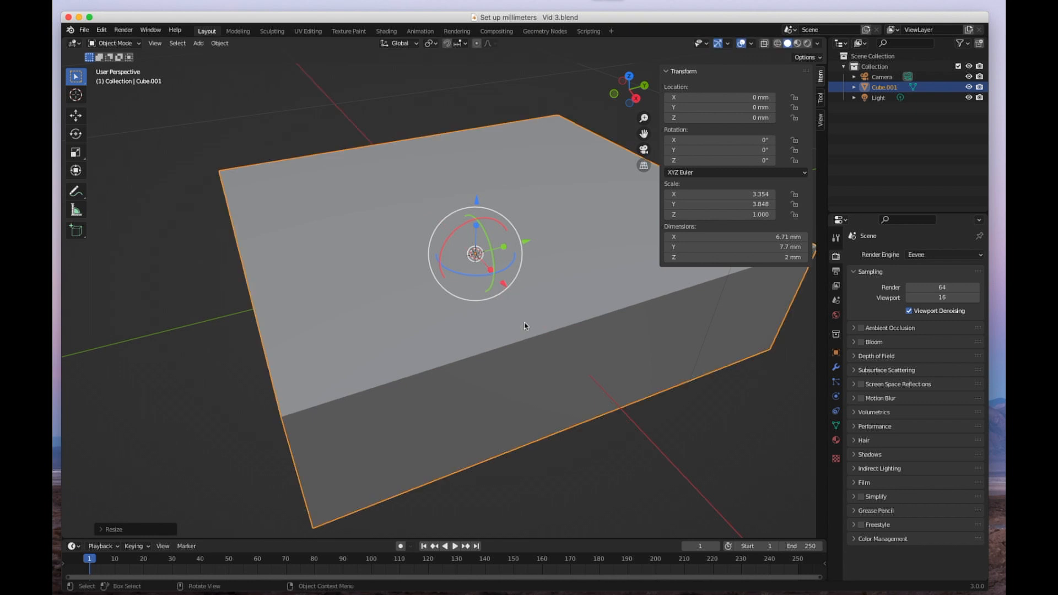
Undo the stretch back to a 2 mm cube and save the scene as the startup file
{"action": "key", "text": "ctrl+z"}
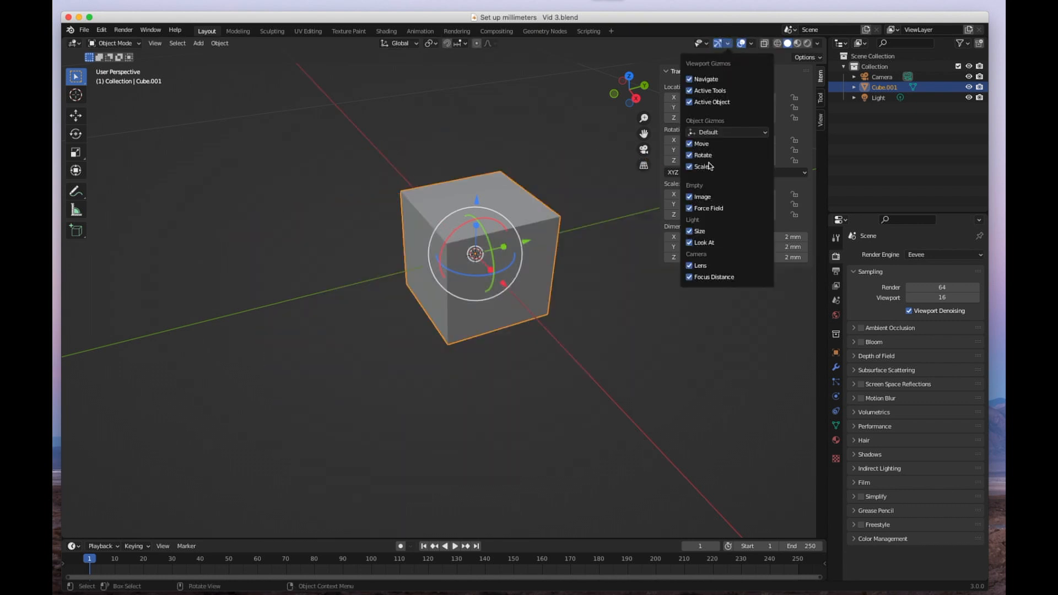
{"action": "left_click", "coordinate": [689, 166]}
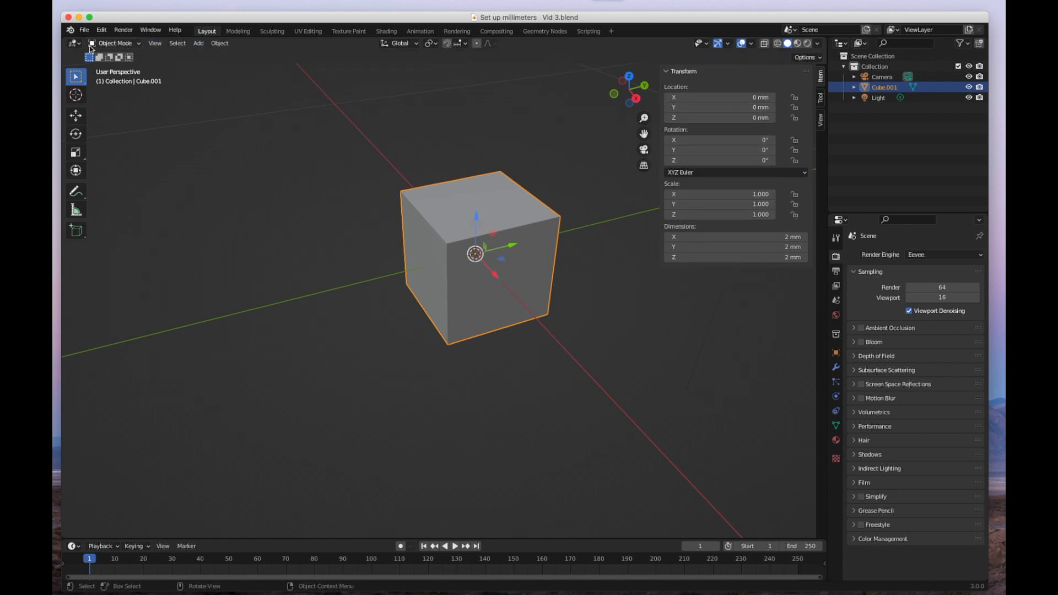
{"action": "left_click", "coordinate": [84, 30]}
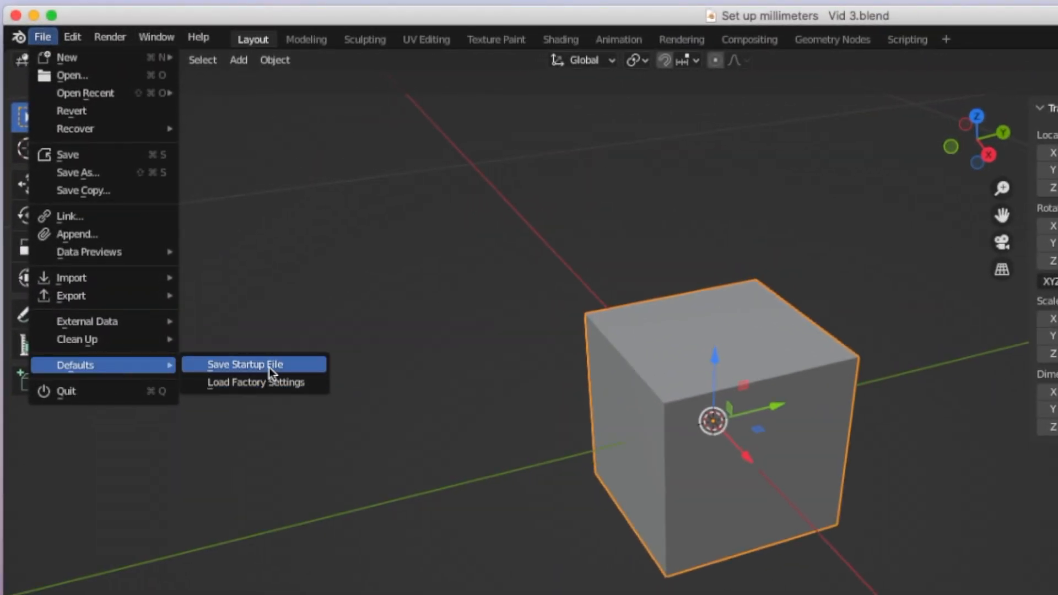
{"action": "left_click", "coordinate": [254, 364]}
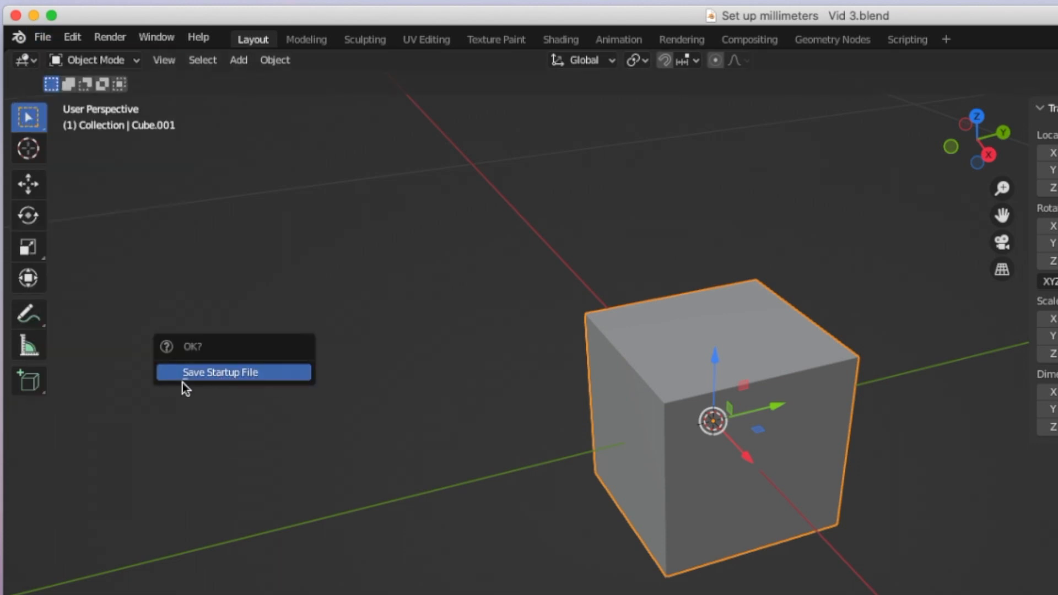
{"action": "left_click", "coordinate": [220, 372]}
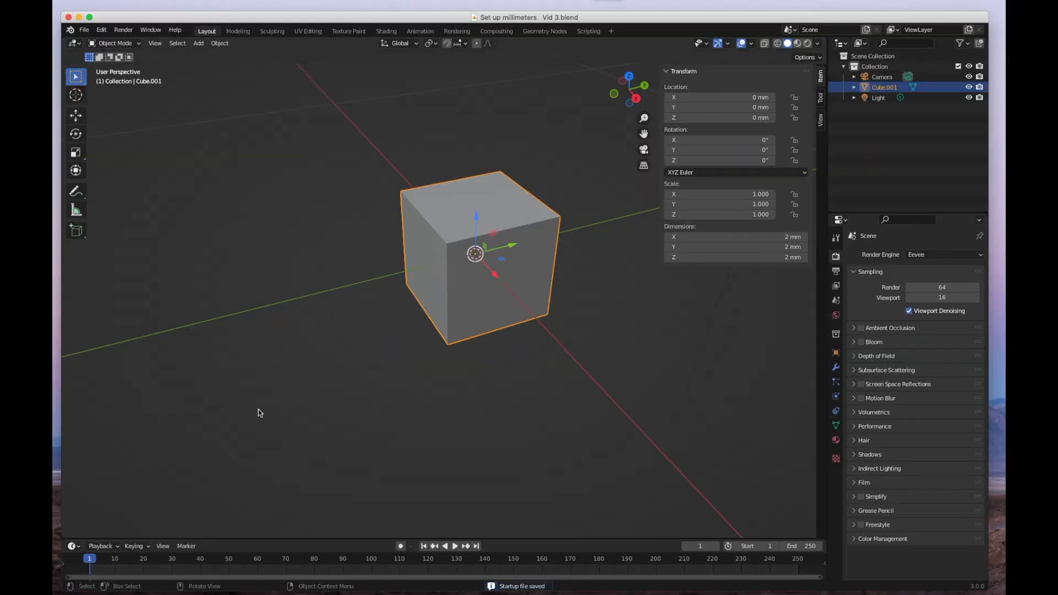
{"action": "mouse_move", "coordinate": [423, 219]}
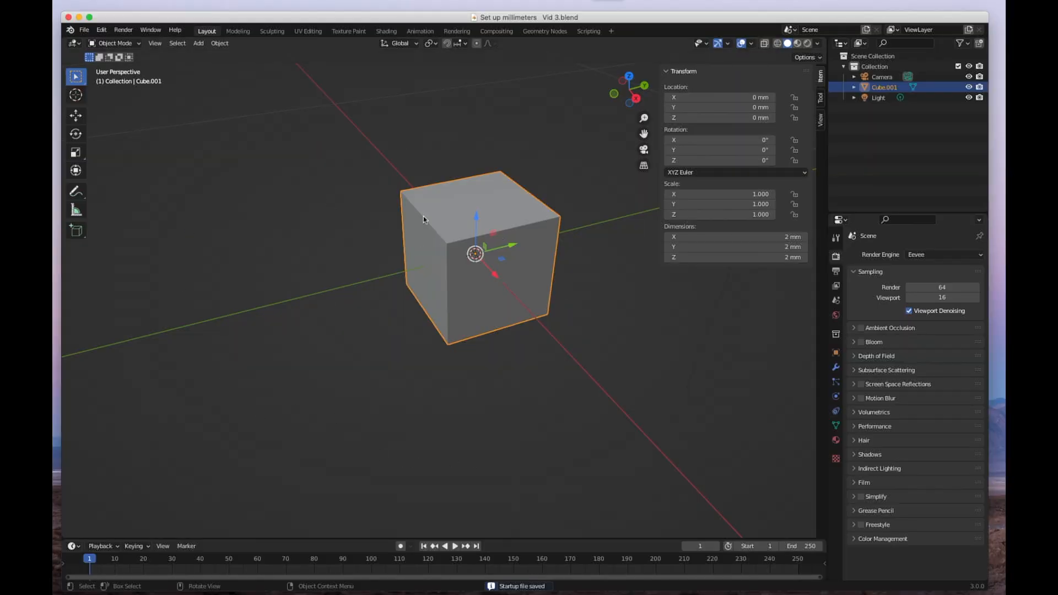
{"action": "mouse_move", "coordinate": [586, 182]}
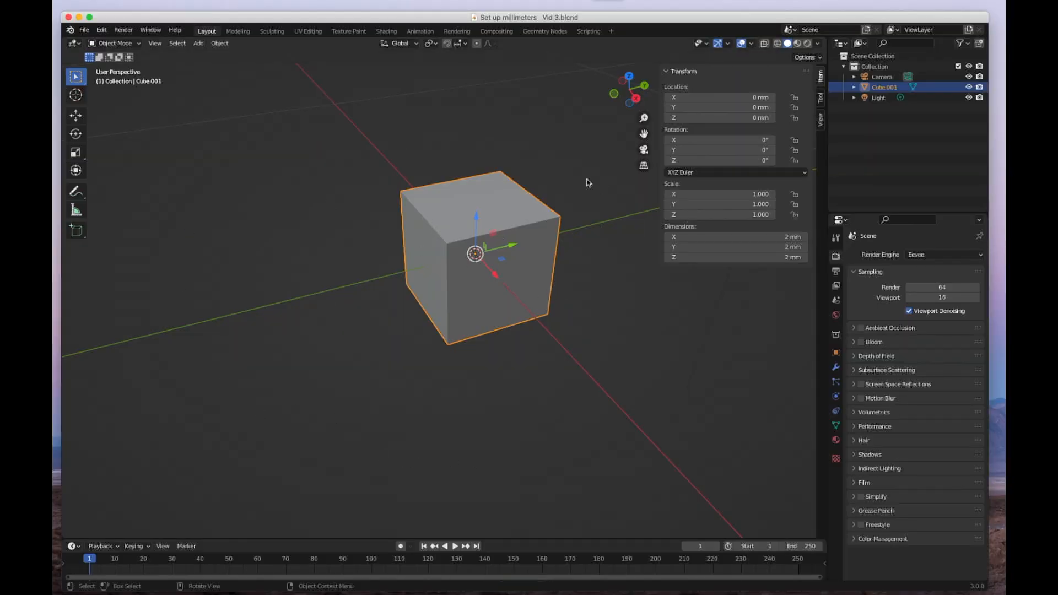
{"action": "mouse_move", "coordinate": [519, 223]}
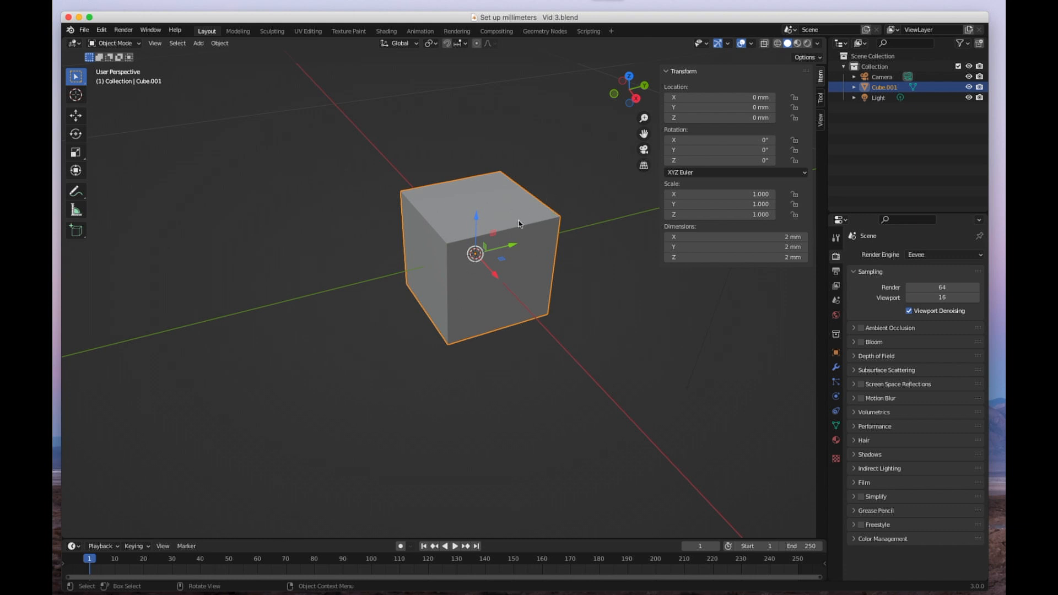
{"action": "mouse_move", "coordinate": [254, 215]}
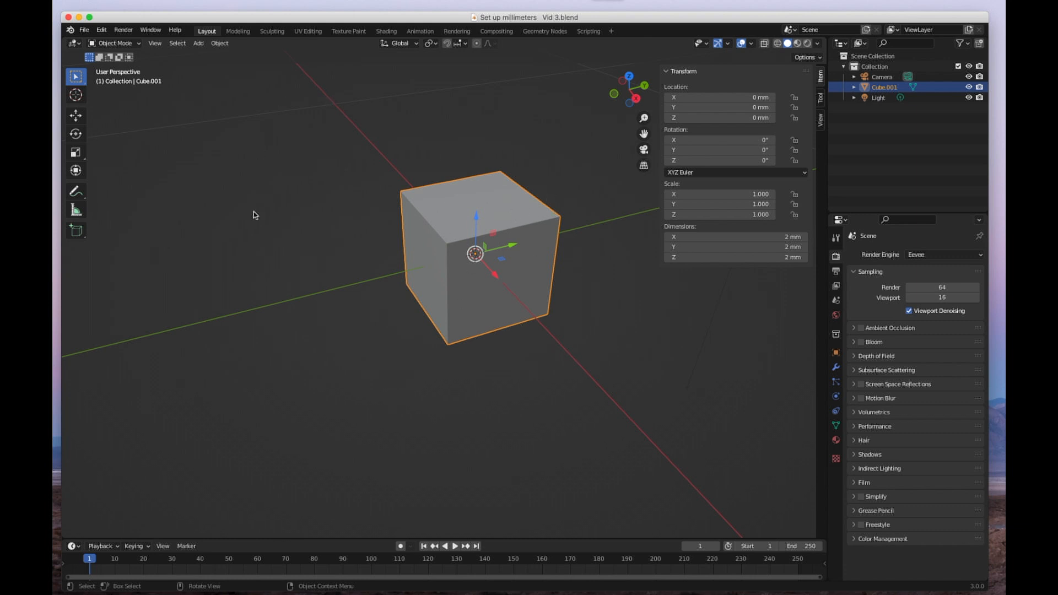
{"action": "mouse_move", "coordinate": [313, 253]}
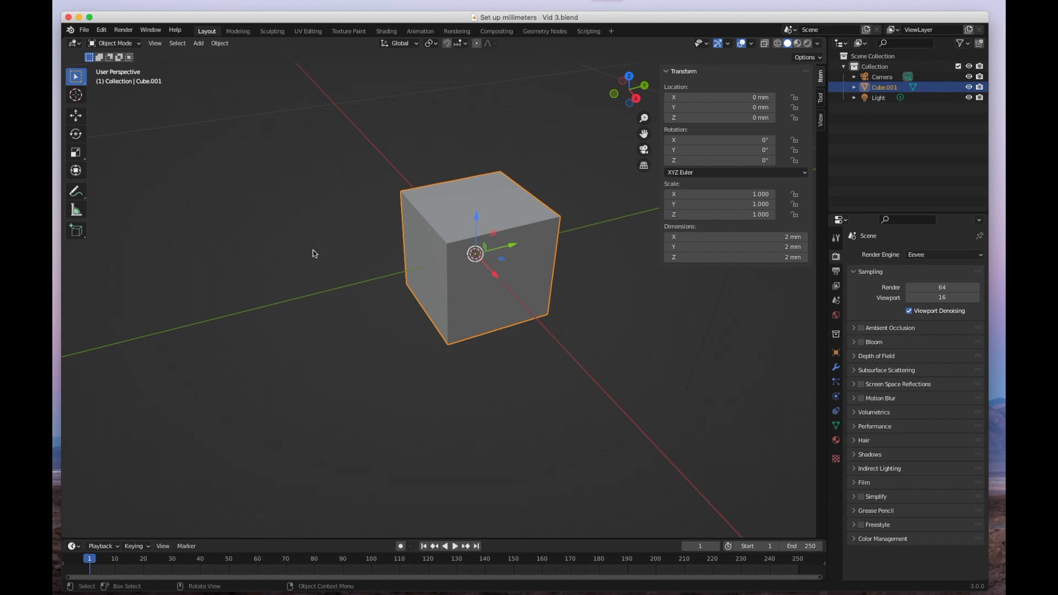
{"action": "mouse_move", "coordinate": [207, 89]}
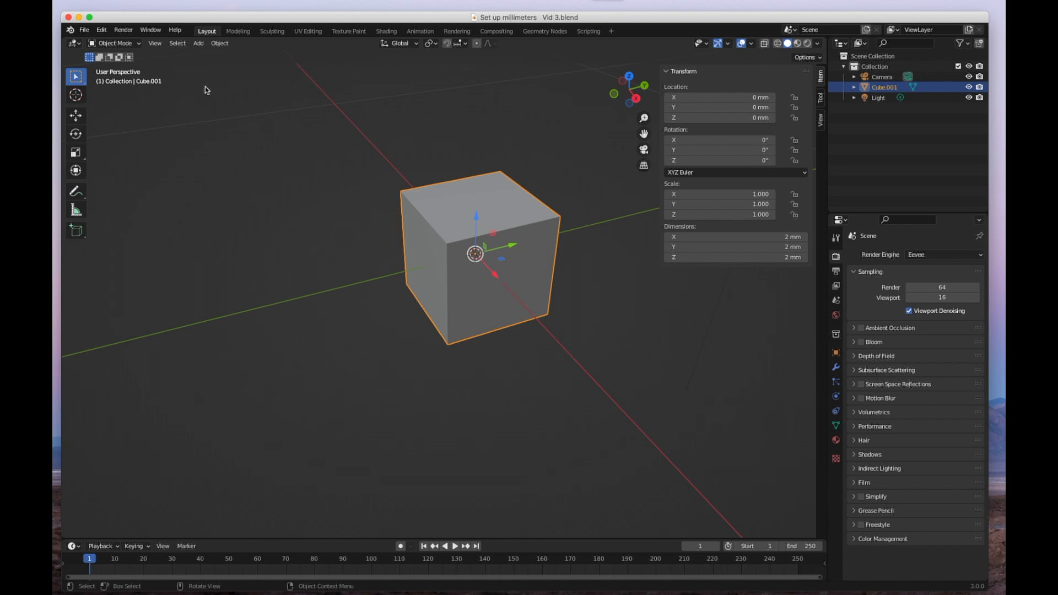
{"action": "mouse_move", "coordinate": [155, 75]}
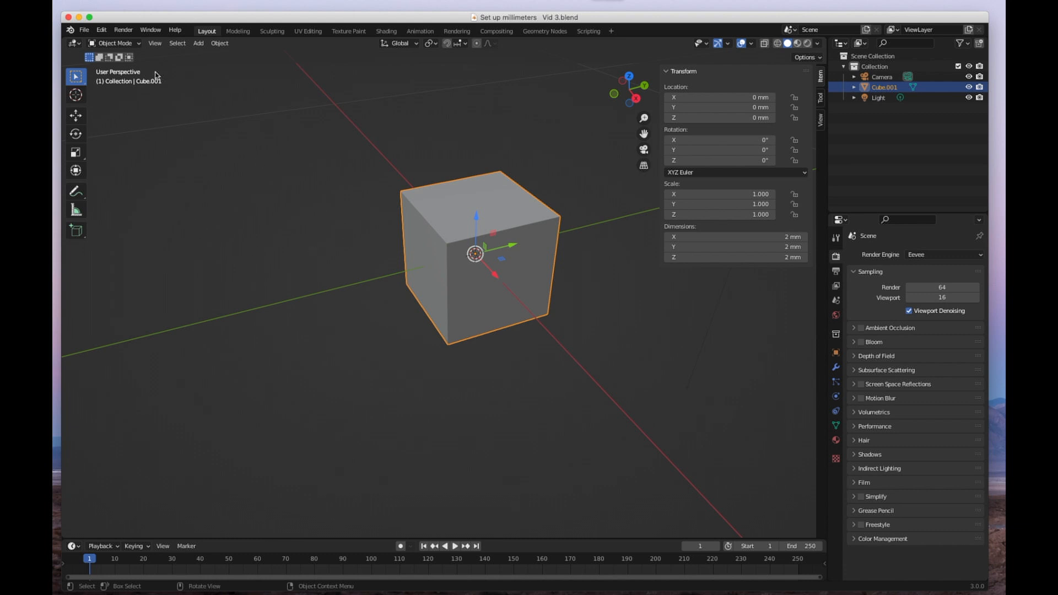
{"action": "mouse_move", "coordinate": [525, 207]}
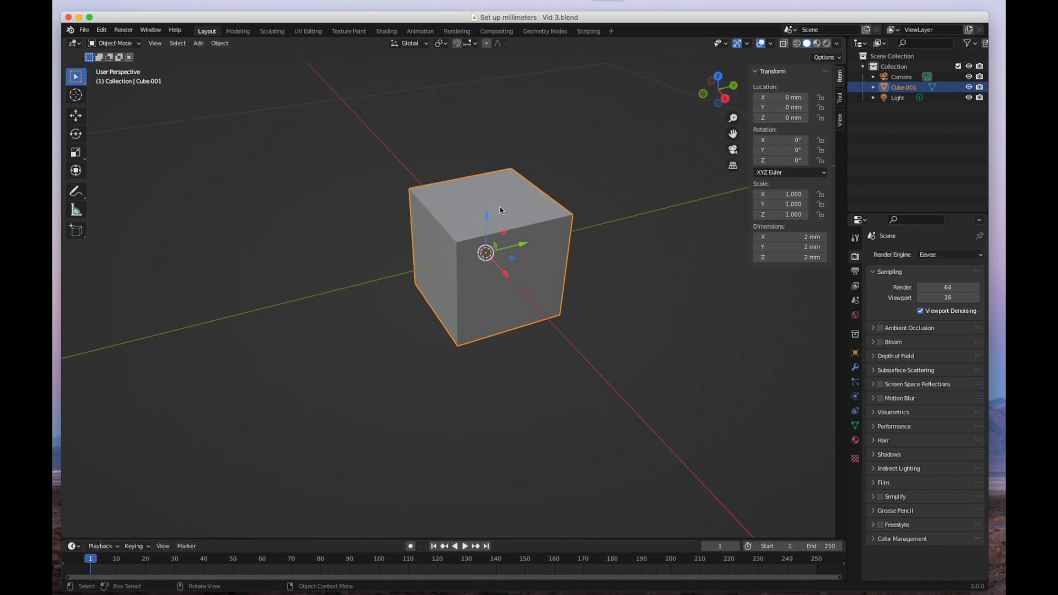
Duplicate the selected cube with Shift+D and move the copy to around -21 mm on X
{"action": "scroll", "scroll_direction": "down", "scroll_amount": 3}
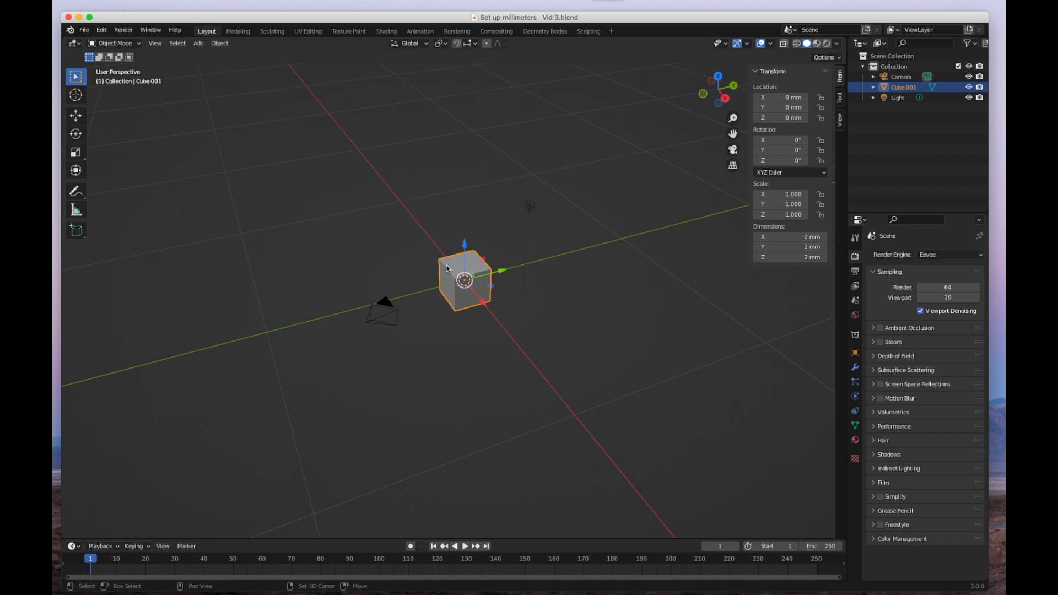
{"action": "key", "text": "shift+d"}
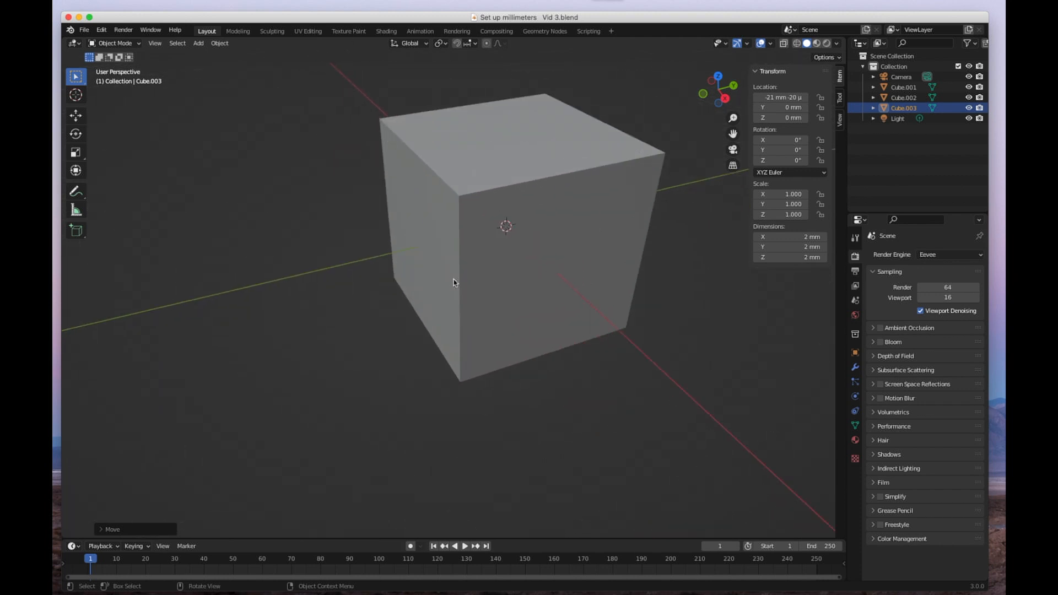
{"action": "scroll", "scroll_direction": "down", "scroll_amount": 3}
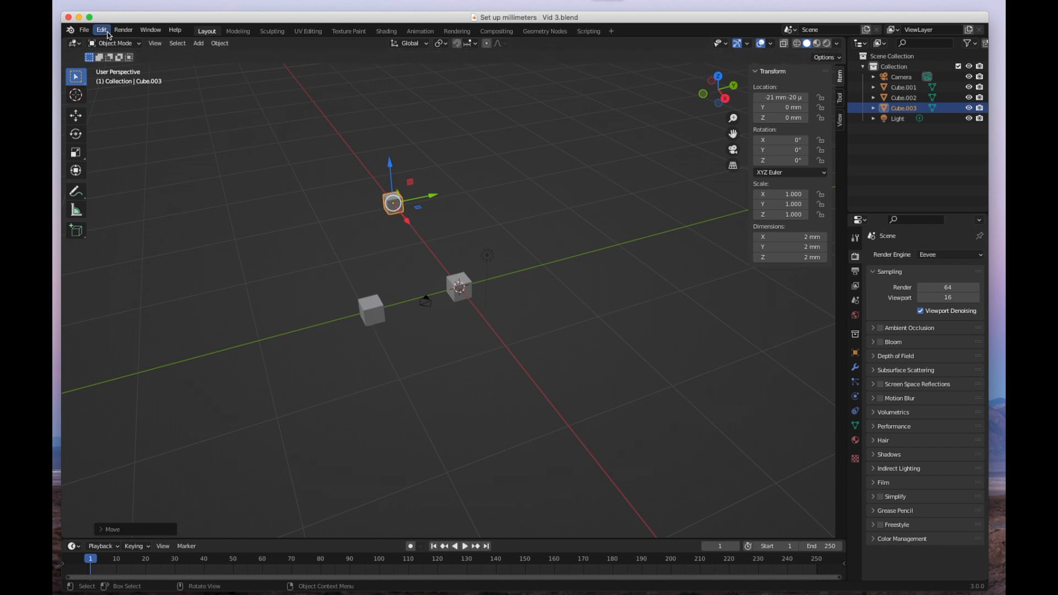
Bring up Edit > Preferences on the Save & Load section
{"action": "left_click", "coordinate": [101, 29]}
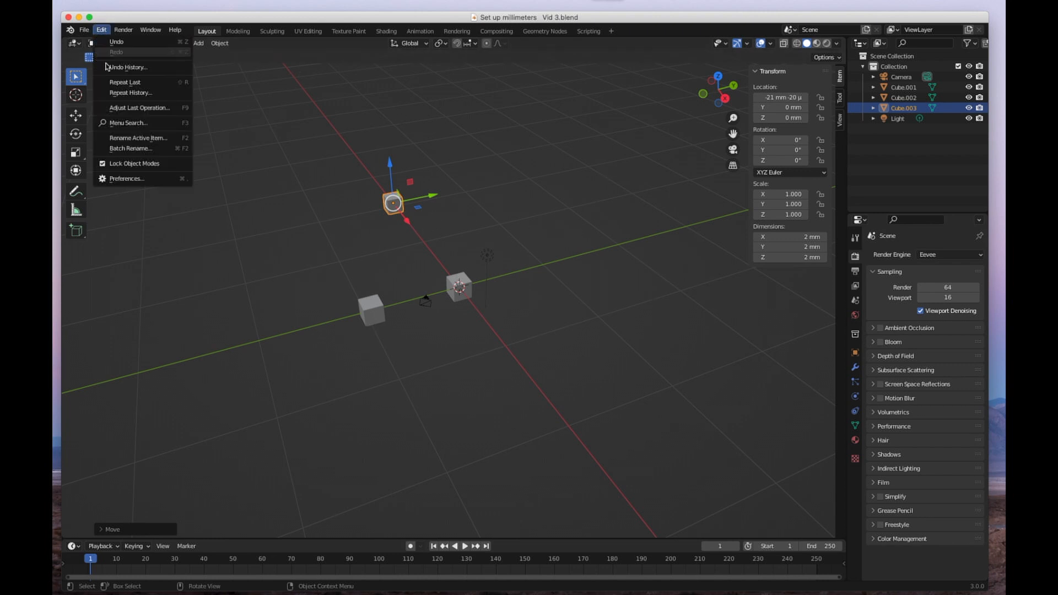
{"action": "mouse_move", "coordinate": [125, 179]}
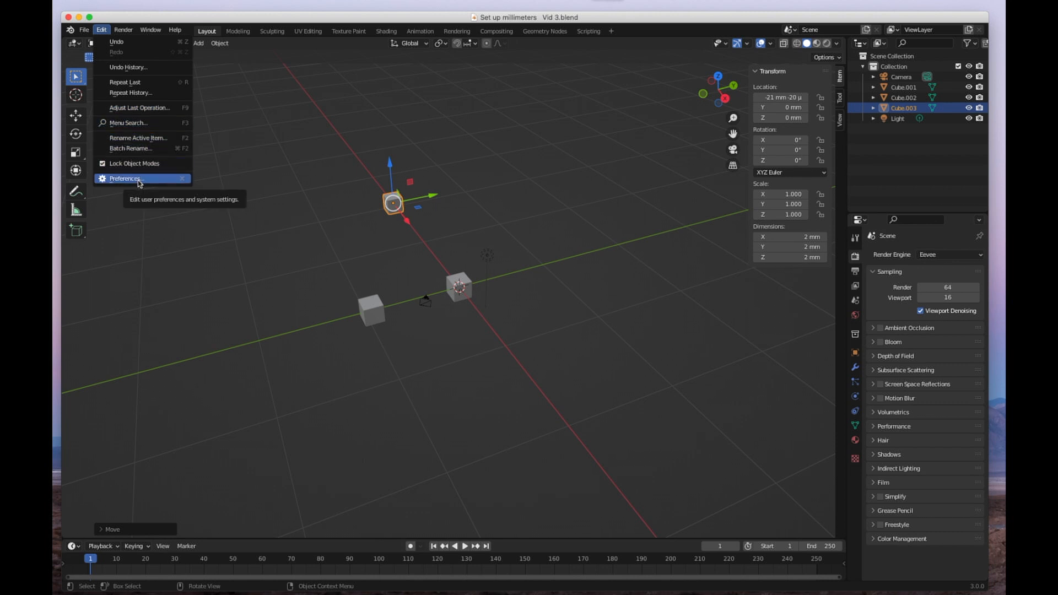
{"action": "left_click", "coordinate": [125, 178]}
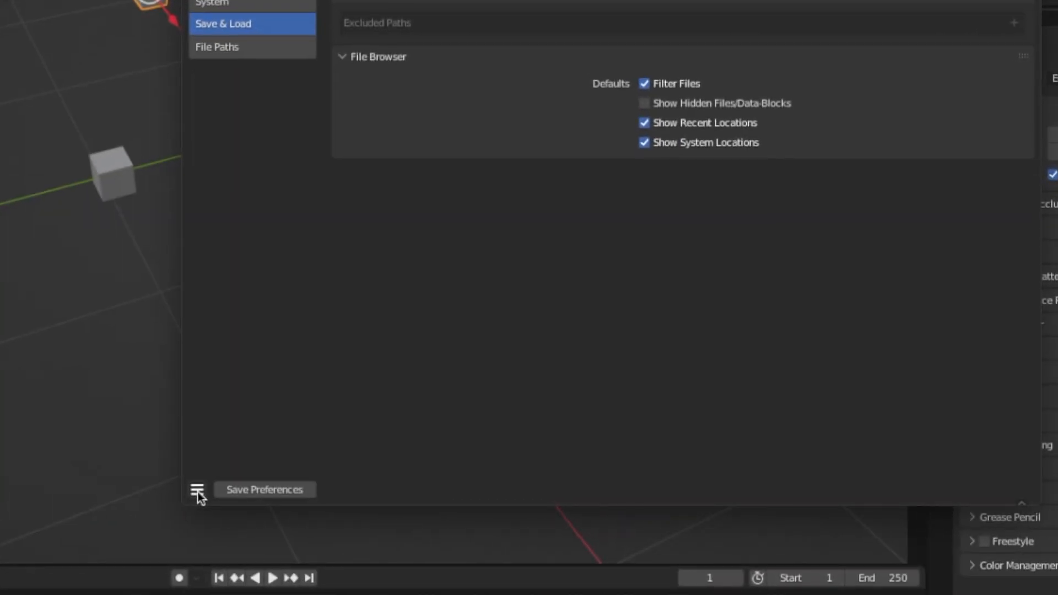
{"action": "left_click", "coordinate": [196, 489]}
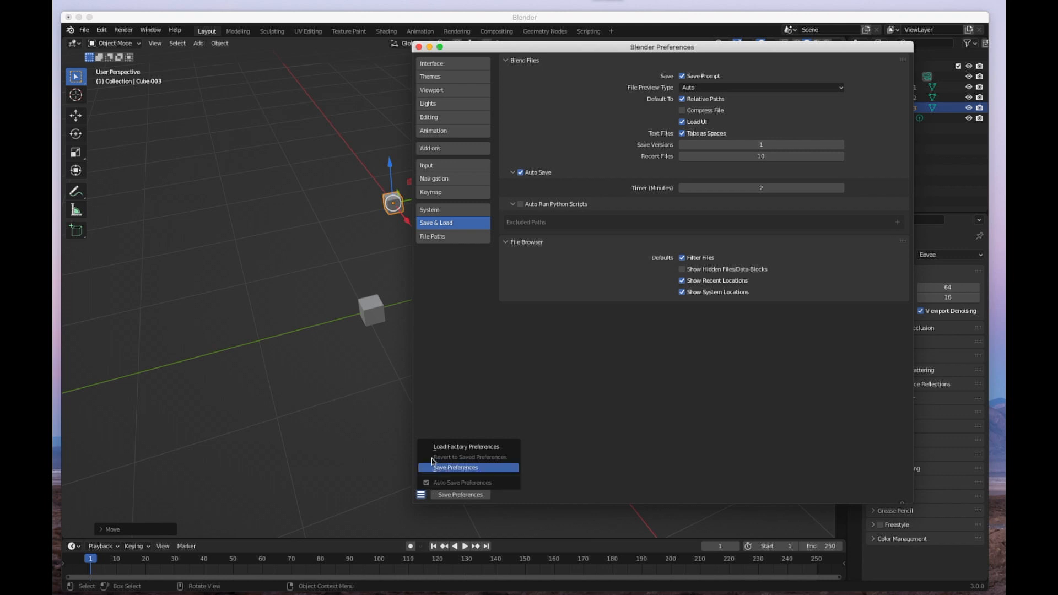
{"action": "mouse_move", "coordinate": [432, 484]}
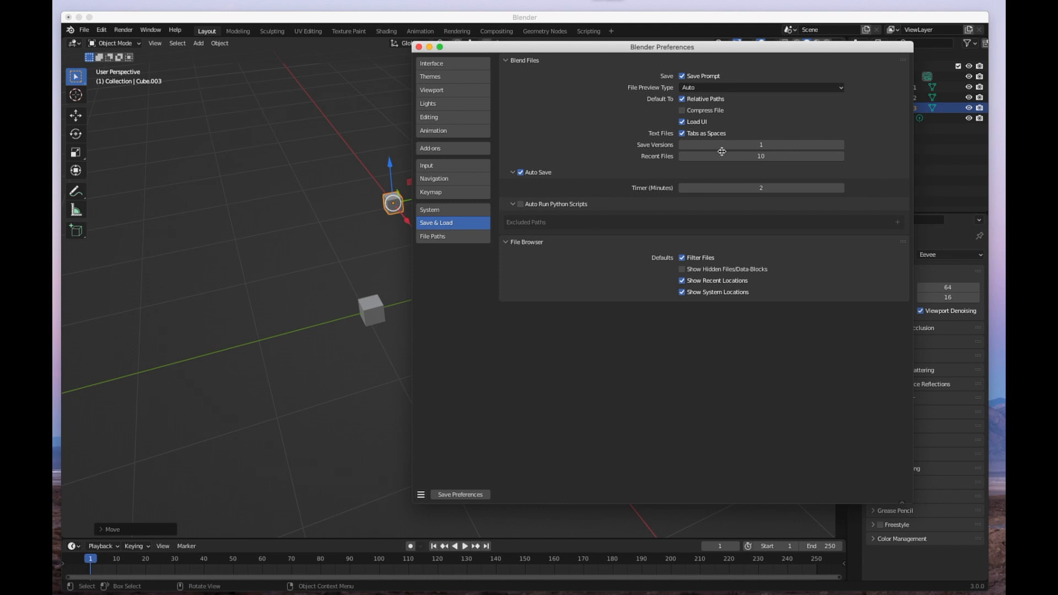
{"action": "mouse_move", "coordinate": [503, 99]}
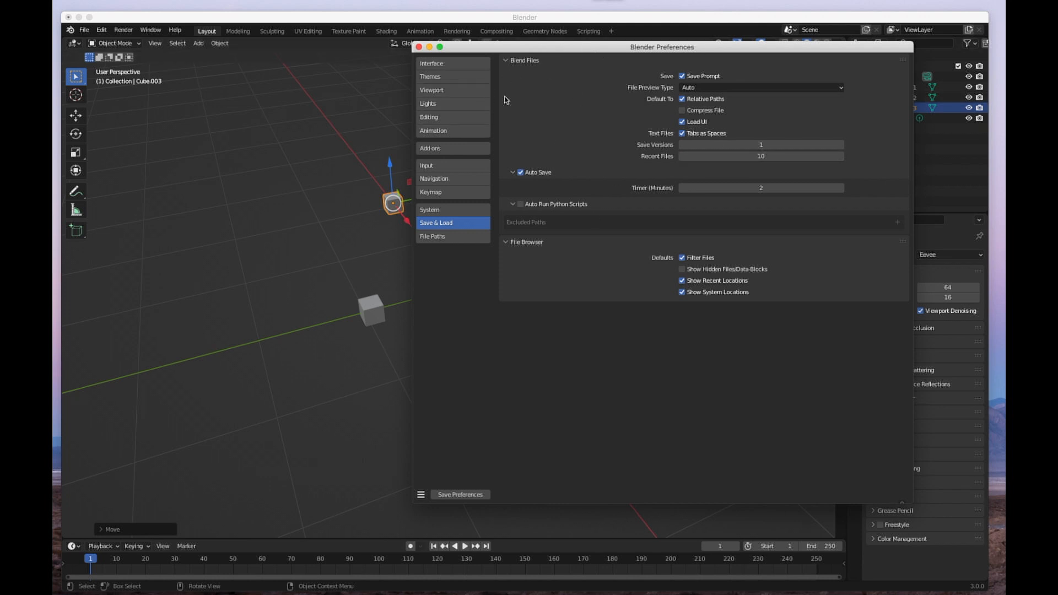
{"action": "mouse_move", "coordinate": [516, 291]}
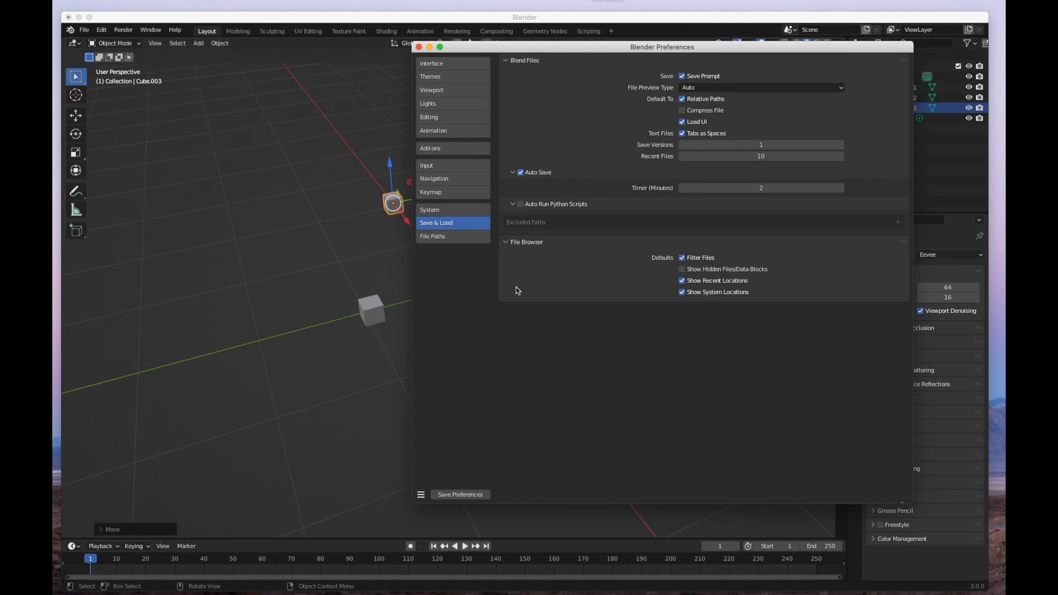
{"action": "mouse_move", "coordinate": [451, 76]}
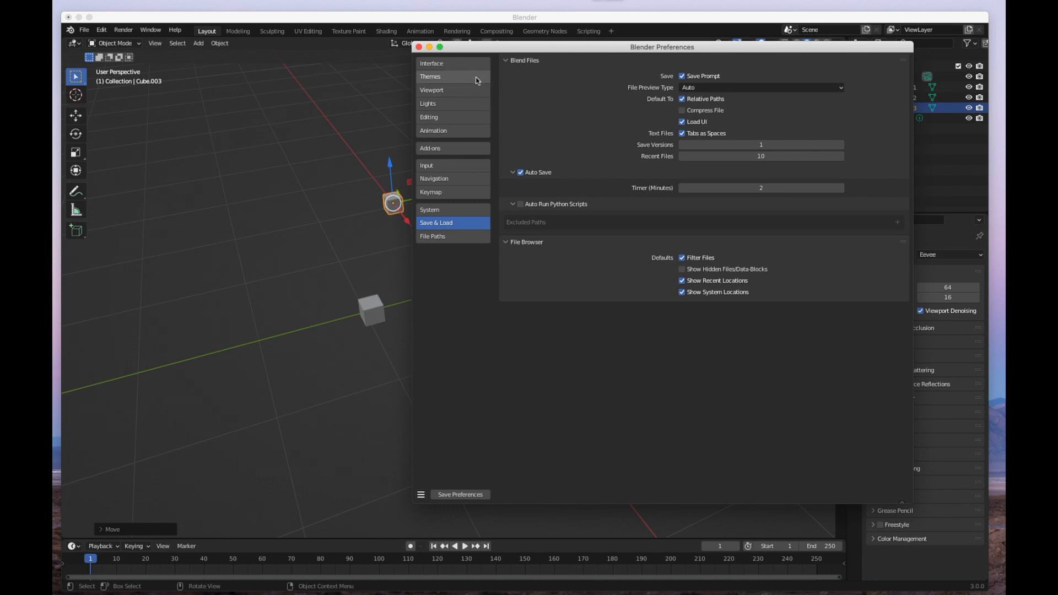
Turn on scene statistics and system memory in the Interface status bar preferences
{"action": "left_click", "coordinate": [431, 63]}
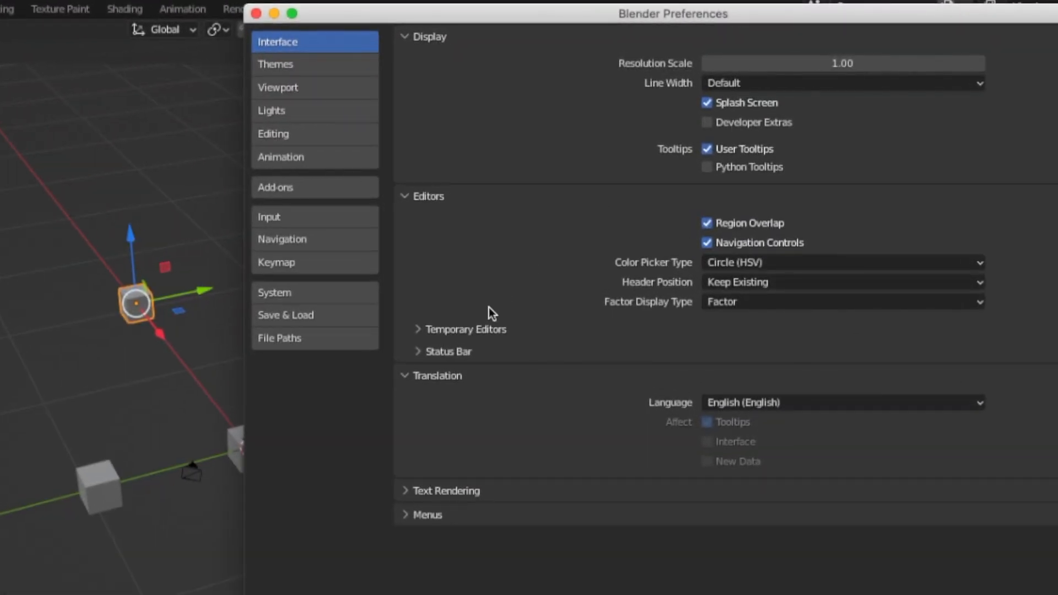
{"action": "left_click", "coordinate": [448, 350]}
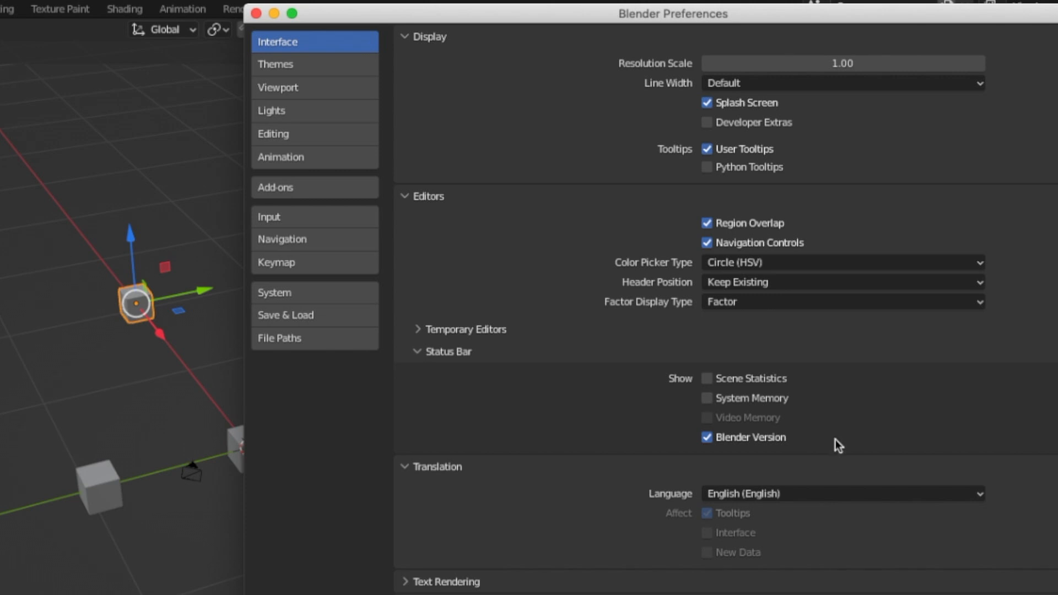
{"action": "left_click", "coordinate": [706, 378]}
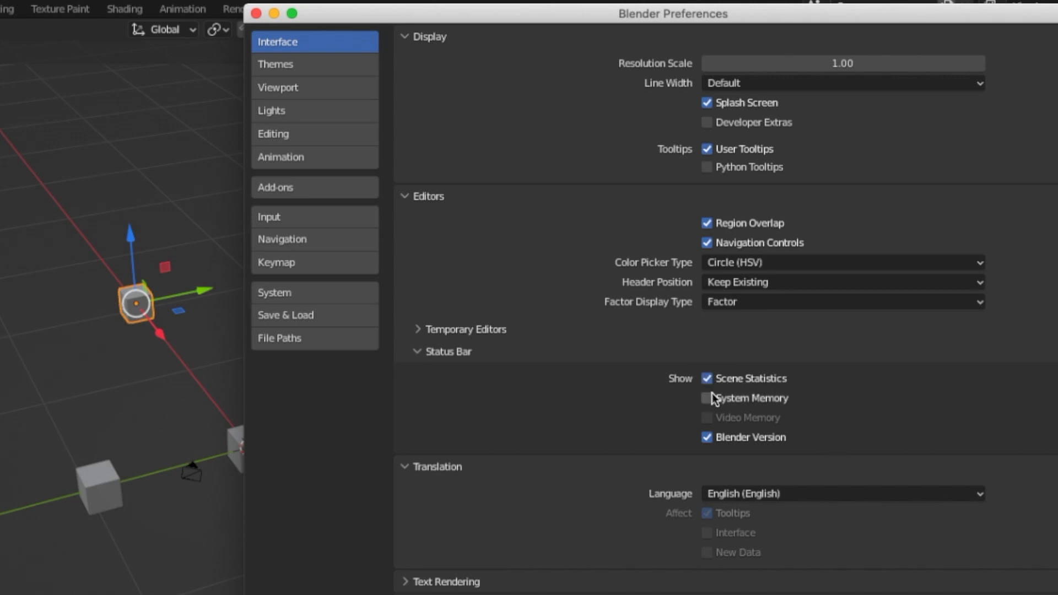
{"action": "left_click", "coordinate": [706, 397]}
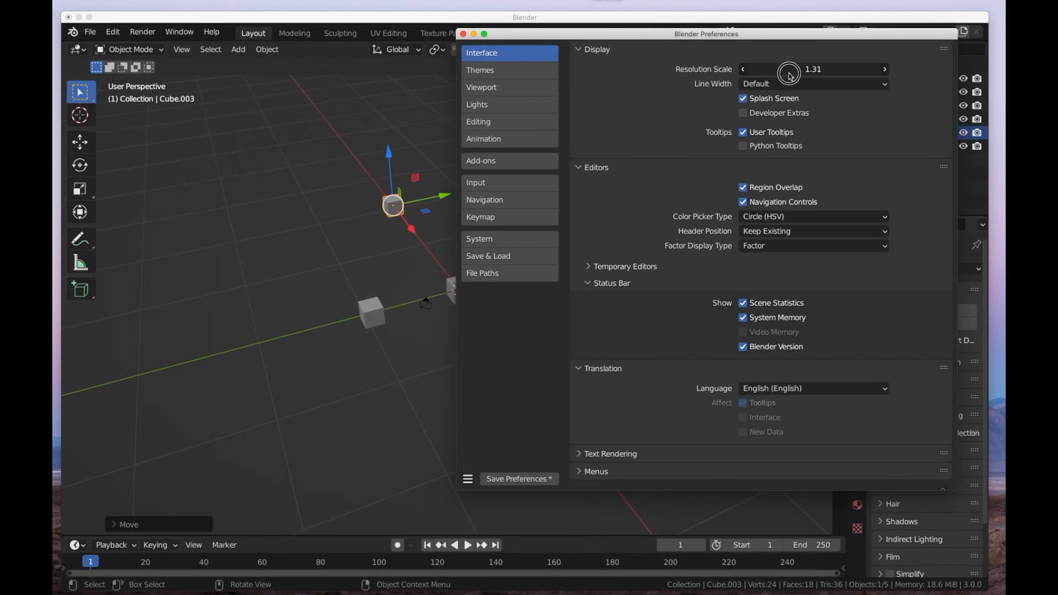
{"action": "left_click", "coordinate": [741, 69]}
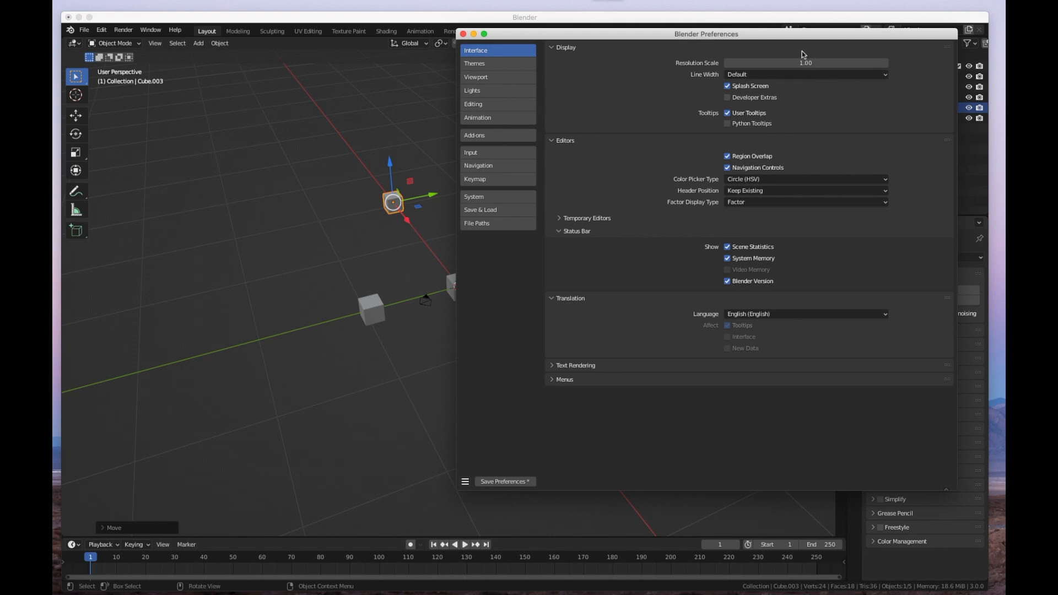
{"action": "mouse_move", "coordinate": [709, 216]}
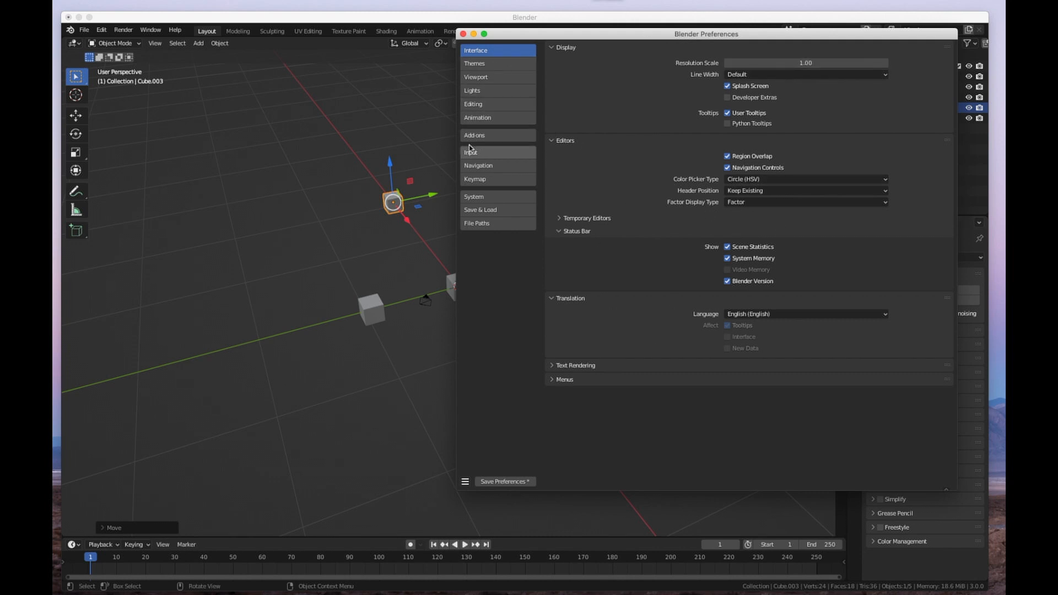
{"action": "mouse_move", "coordinate": [485, 167]}
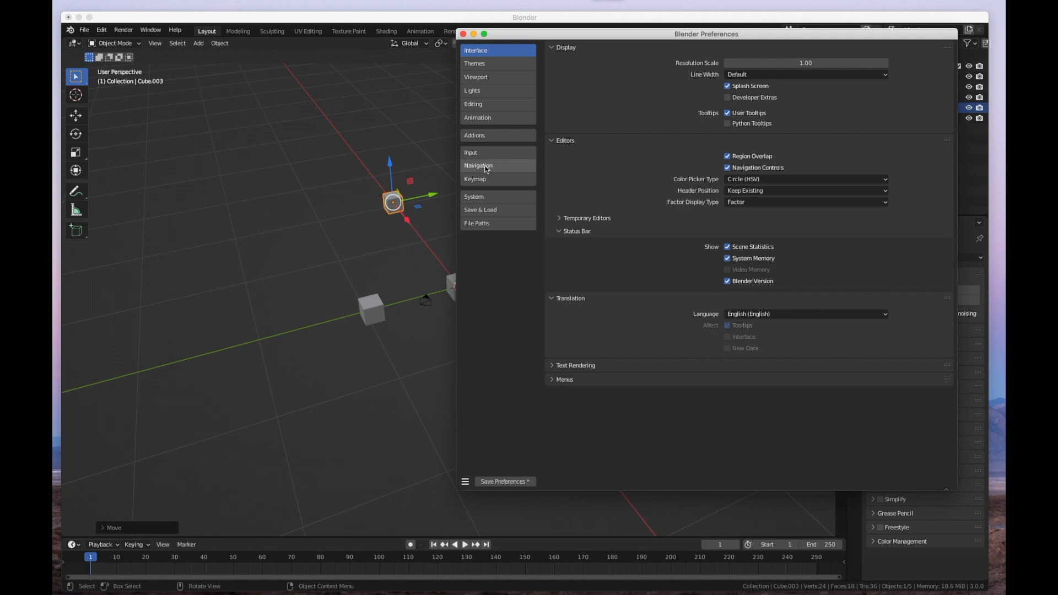
Enable Zoom to Mouse Position in the Navigation preferences
{"action": "left_click", "coordinate": [477, 165]}
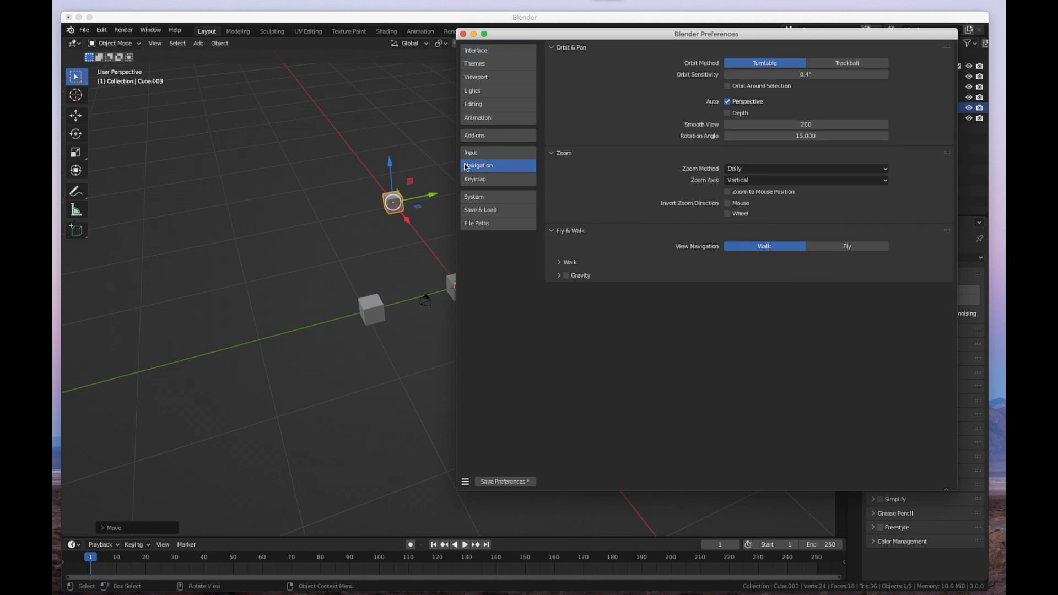
{"action": "mouse_move", "coordinate": [497, 176]}
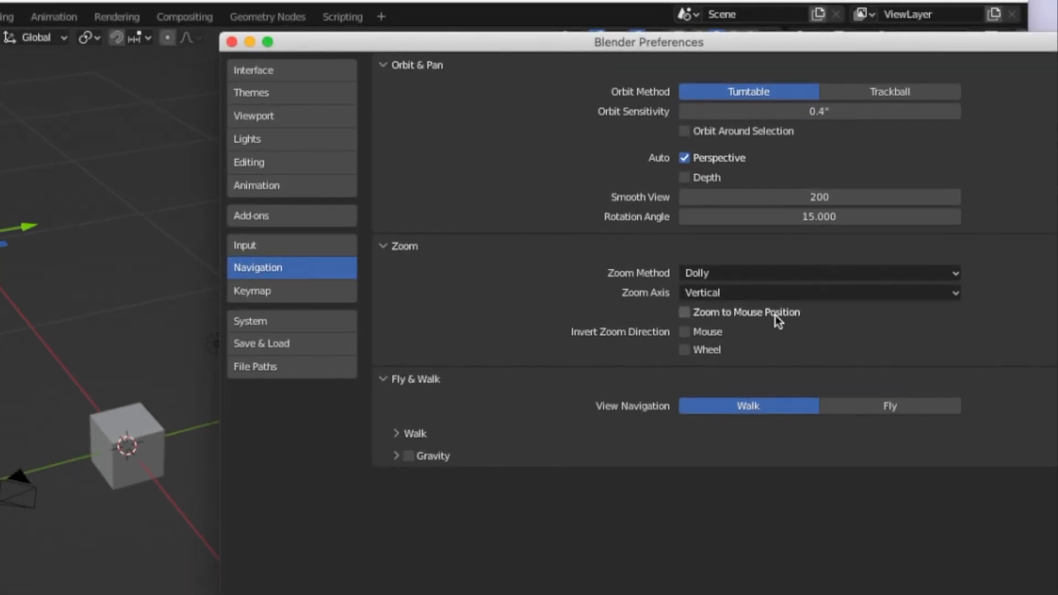
{"action": "left_click", "coordinate": [684, 312]}
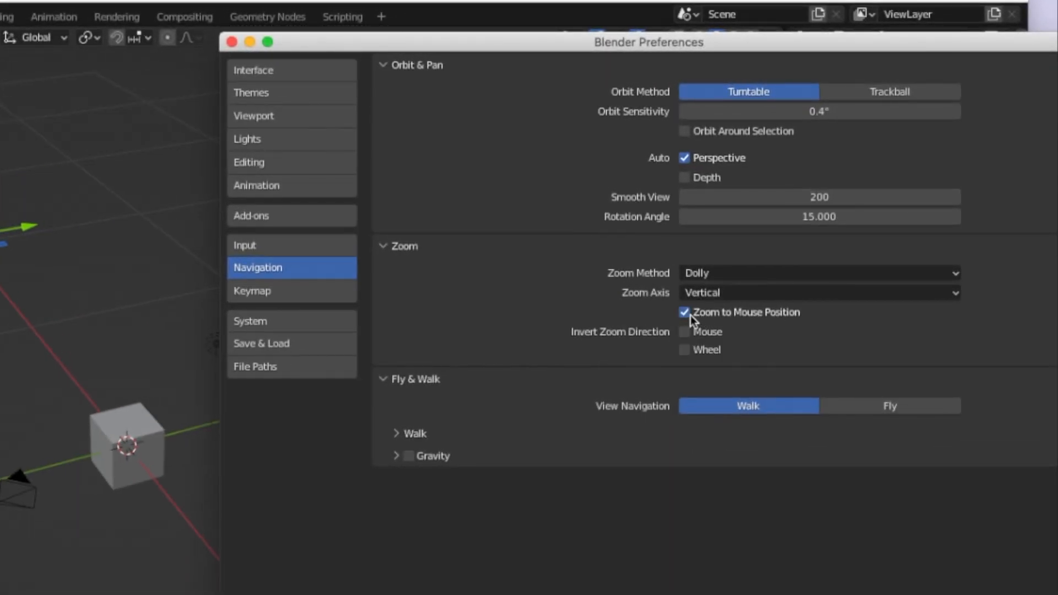
{"action": "mouse_move", "coordinate": [713, 139]}
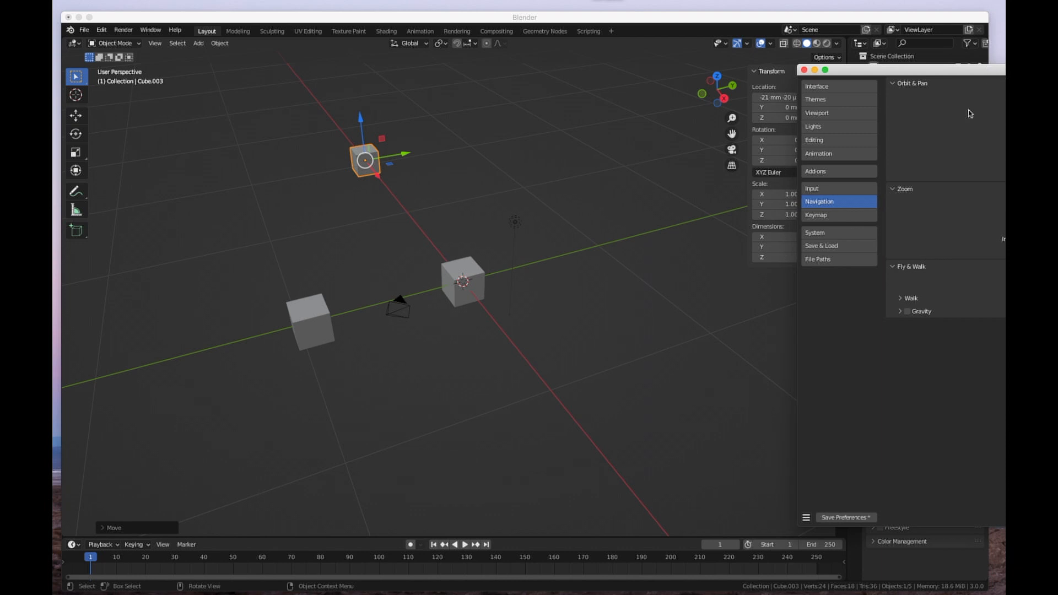
{"action": "mouse_move", "coordinate": [816, 259]}
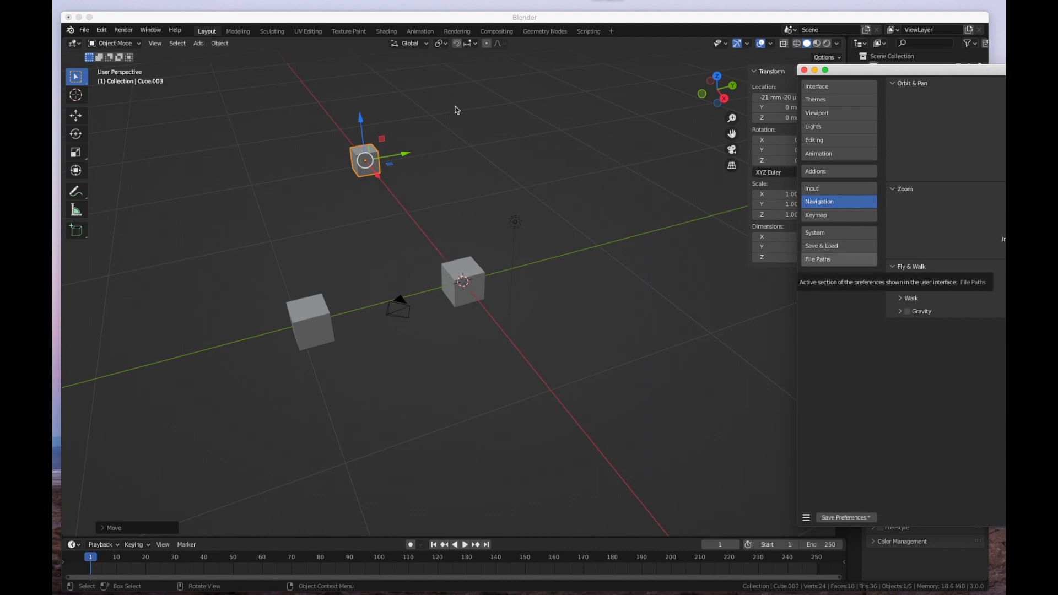
{"action": "mouse_move", "coordinate": [361, 138]}
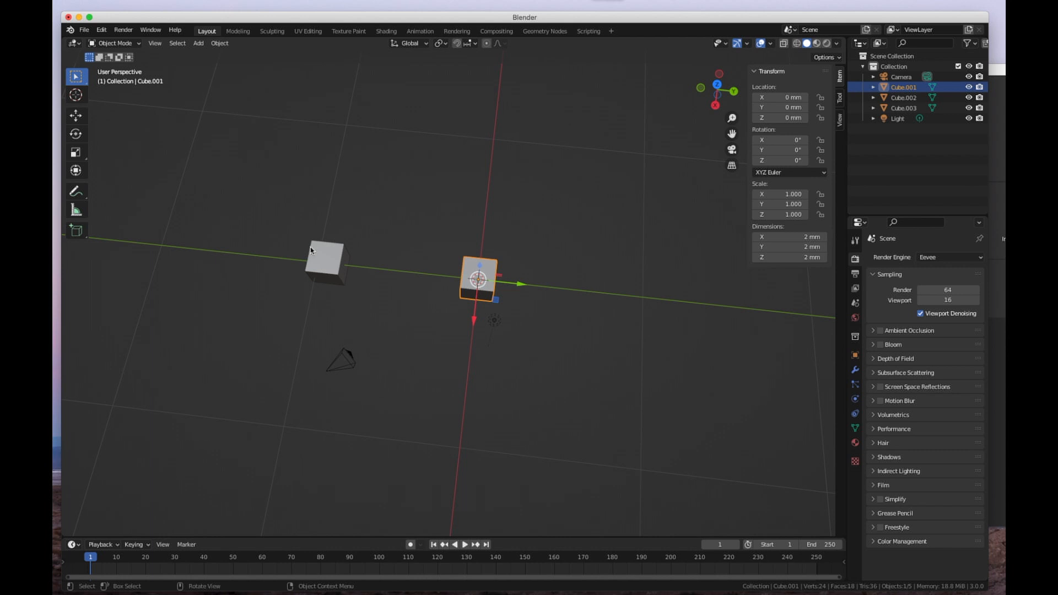
Enable Orbit Around Selection in the Navigation preferences
{"action": "left_click", "coordinate": [326, 260]}
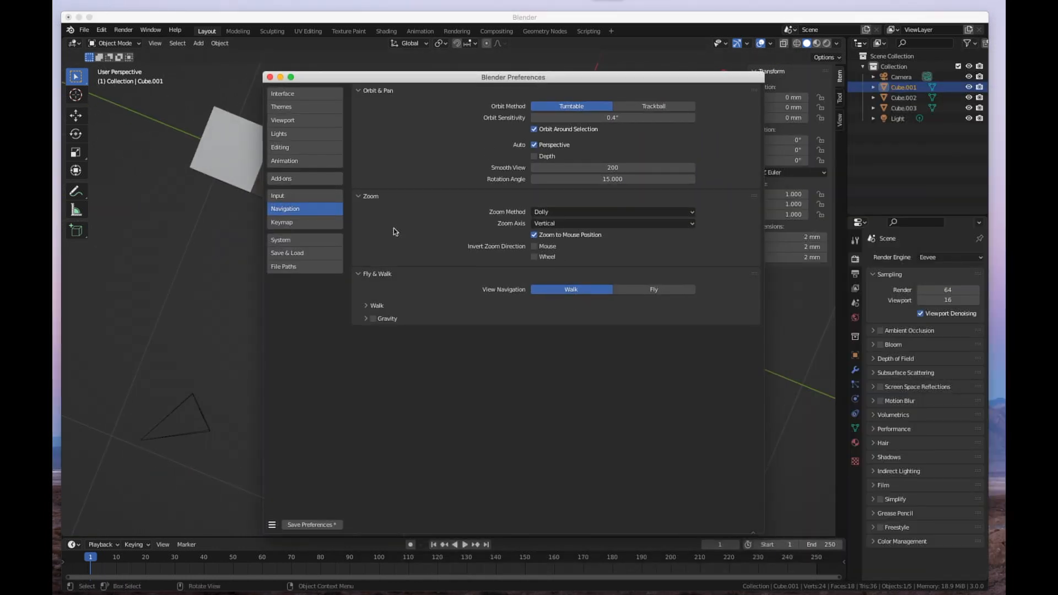
{"action": "mouse_move", "coordinate": [327, 239]}
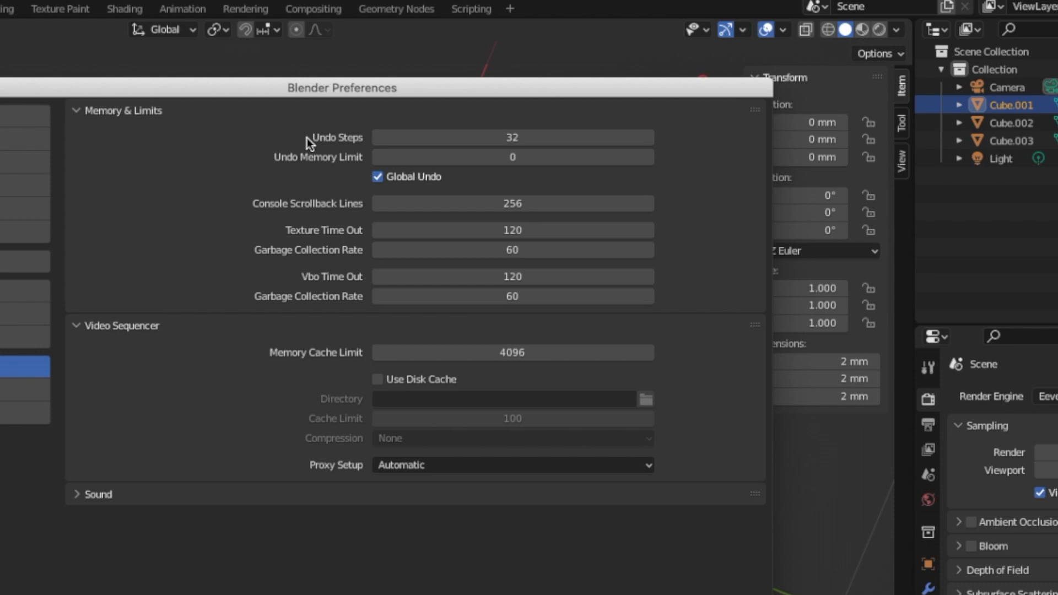
{"action": "mouse_move", "coordinate": [399, 102]}
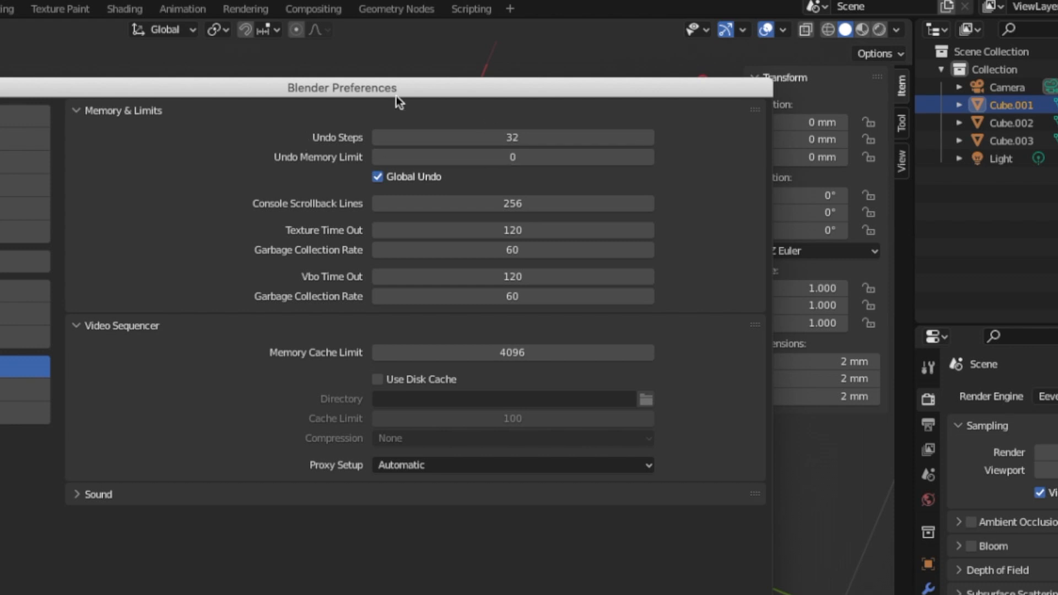
{"action": "mouse_move", "coordinate": [275, 328]}
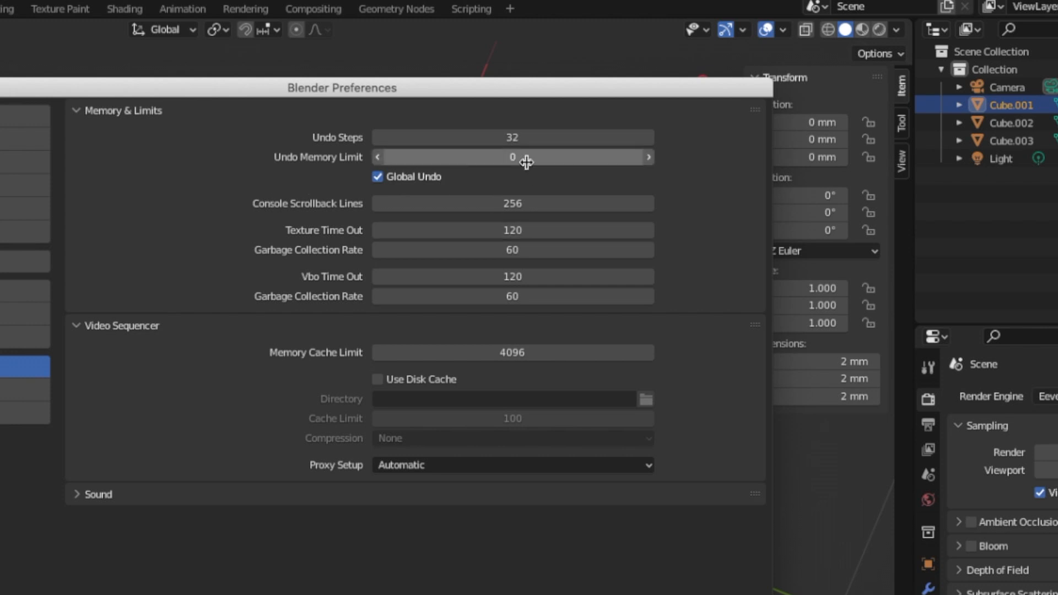
{"action": "mouse_move", "coordinate": [328, 142]}
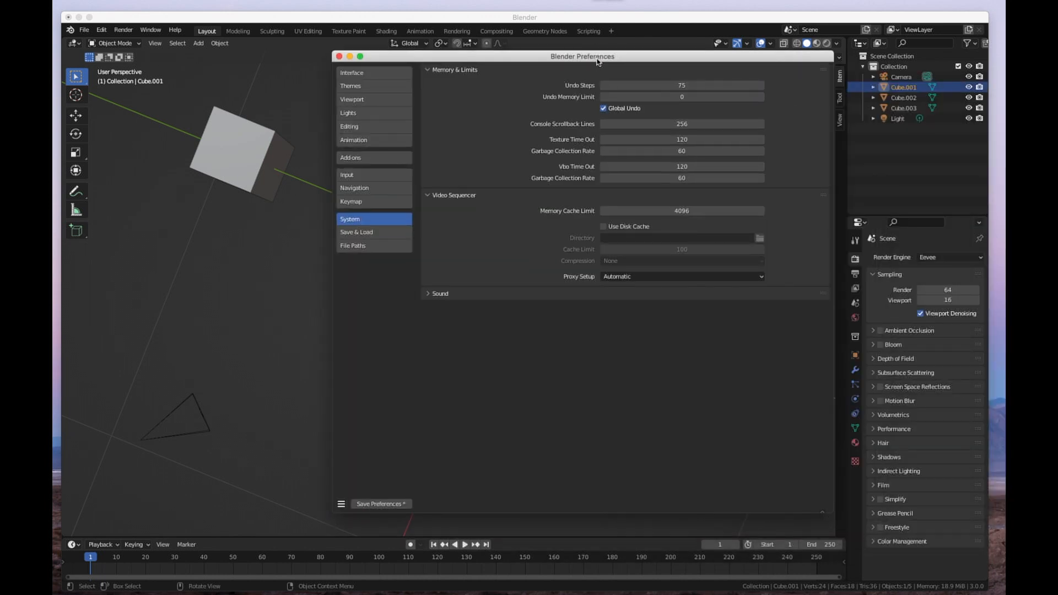
{"action": "mouse_move", "coordinate": [596, 65]}
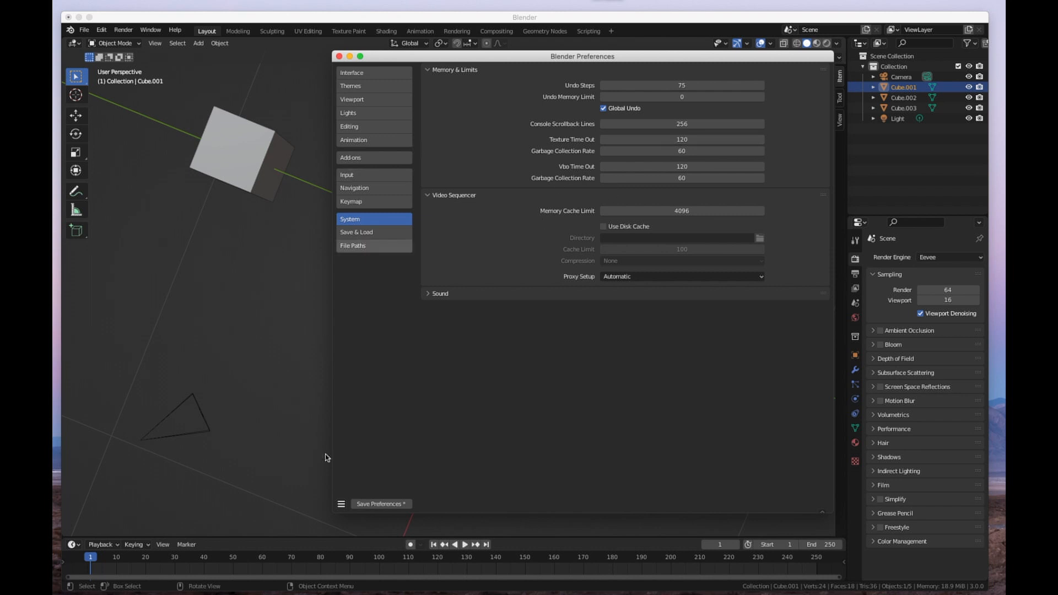
Save the changed preferences with 75 undo steps via the hamburger menu
{"action": "left_click", "coordinate": [341, 504]}
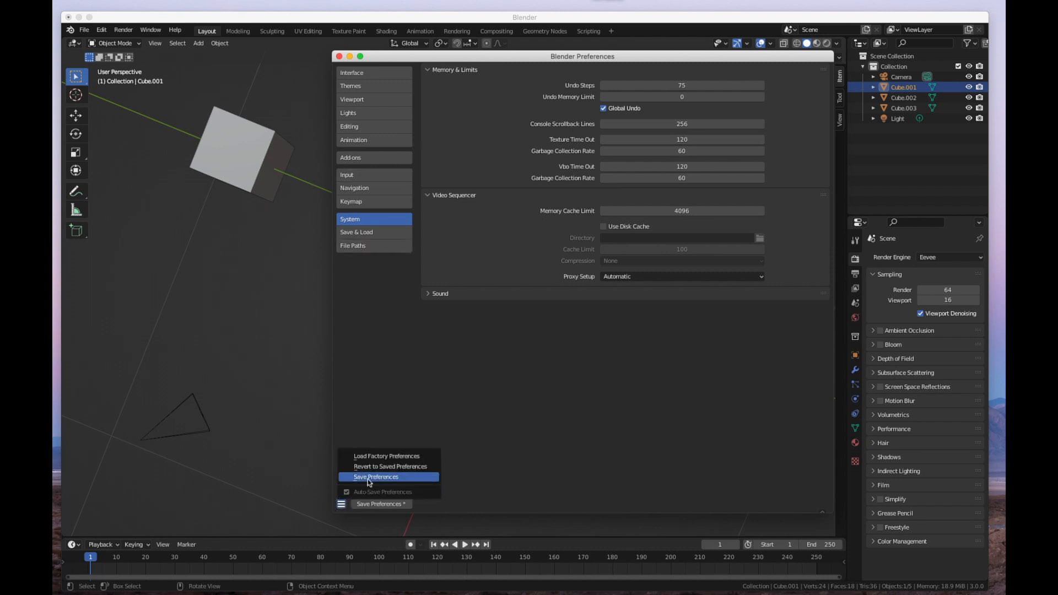
{"action": "left_click", "coordinate": [375, 476]}
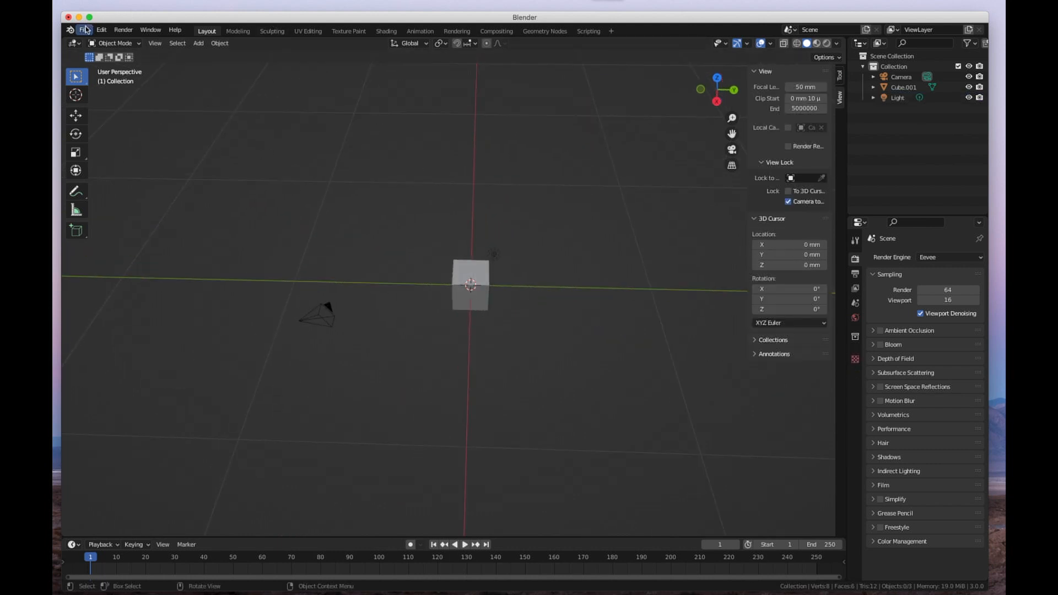
Start a new General project without saving the old scene and select the camera
{"action": "left_click", "coordinate": [85, 29]}
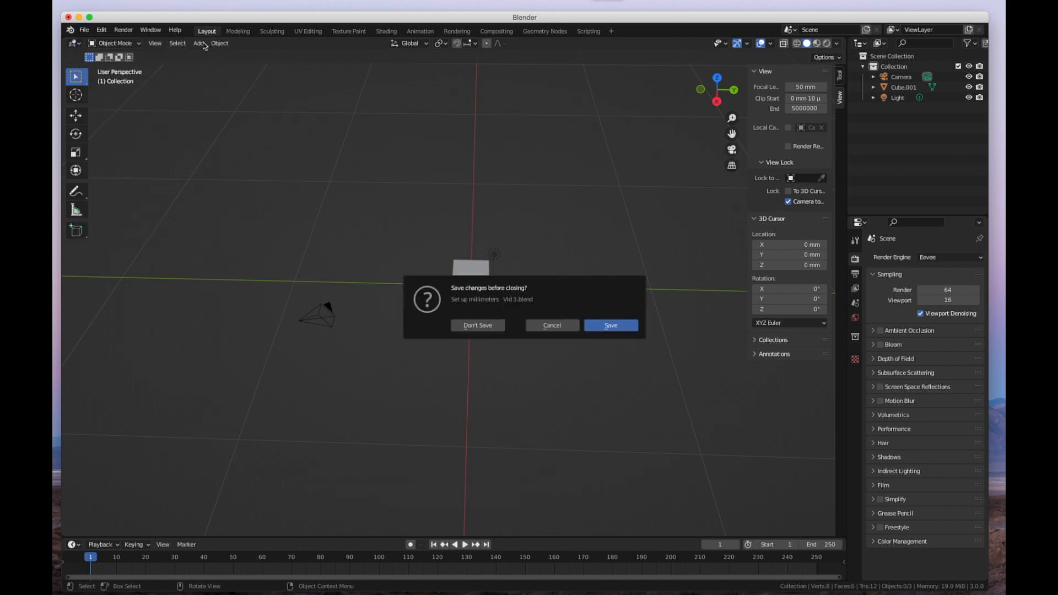
{"action": "left_click", "coordinate": [477, 325]}
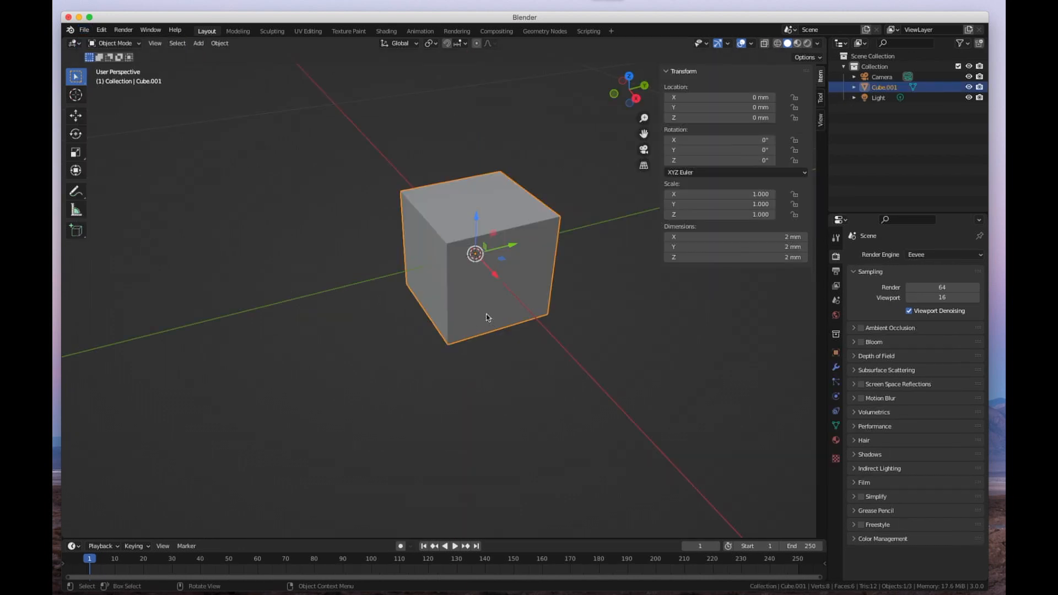
{"action": "mouse_move", "coordinate": [602, 253]}
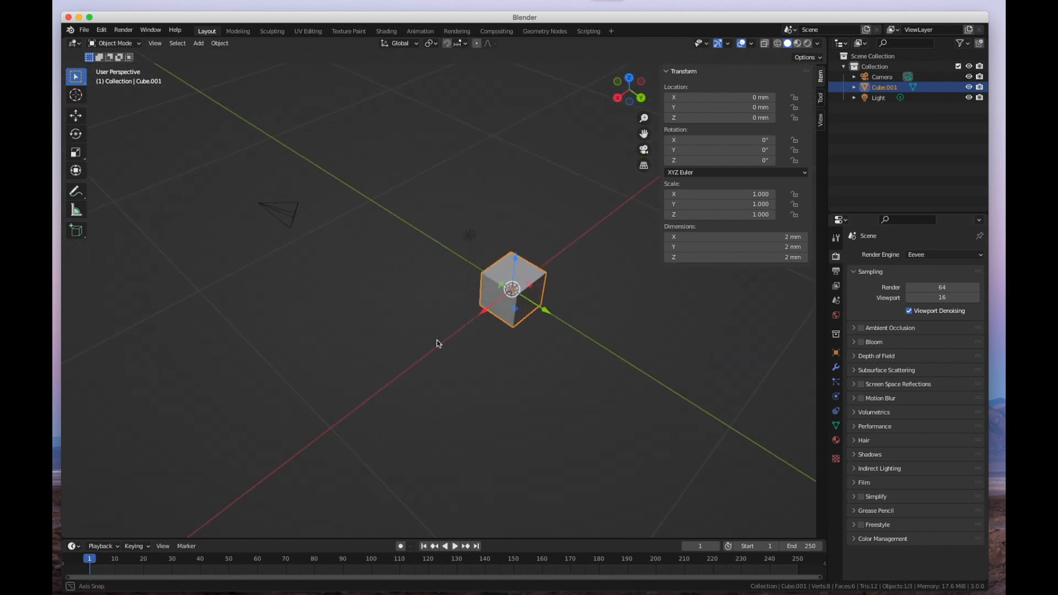
{"action": "left_click", "coordinate": [880, 76]}
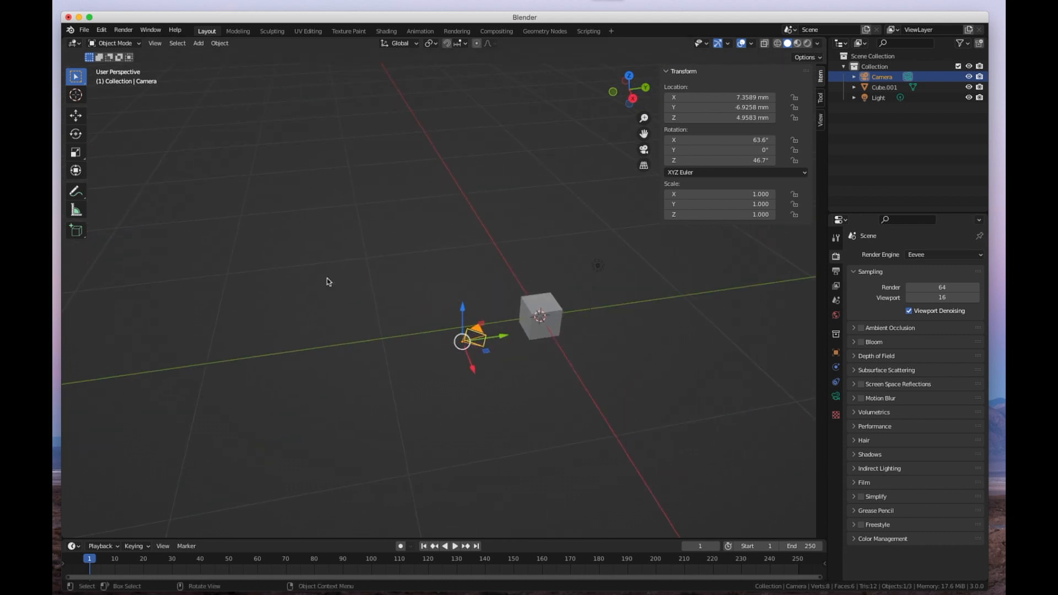
{"action": "mouse_move", "coordinate": [368, 271]}
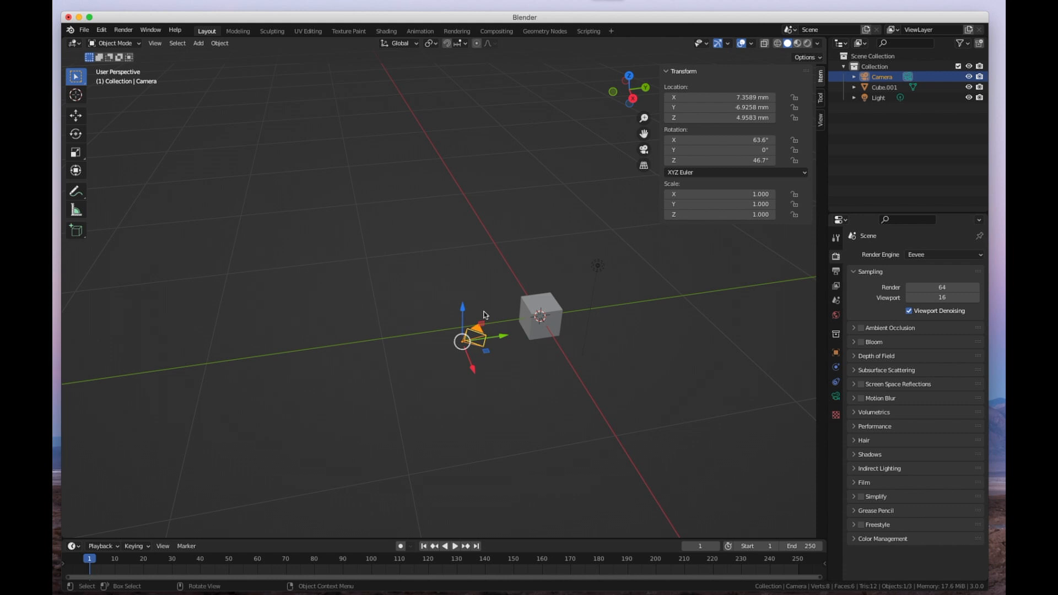
{"action": "mouse_move", "coordinate": [513, 291]}
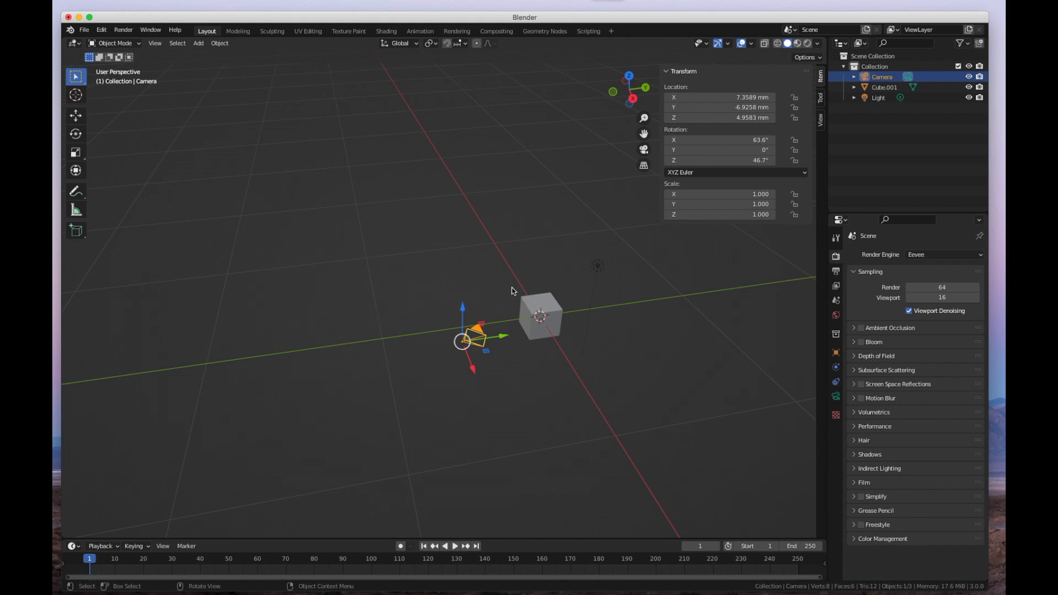
{"action": "mouse_move", "coordinate": [537, 371]}
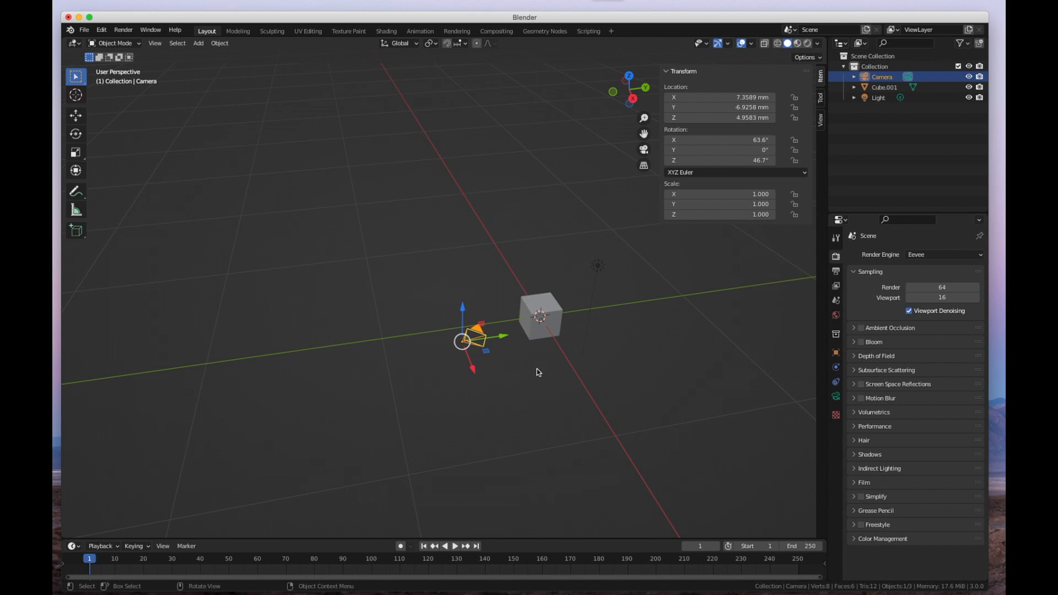
{"action": "mouse_move", "coordinate": [522, 309]}
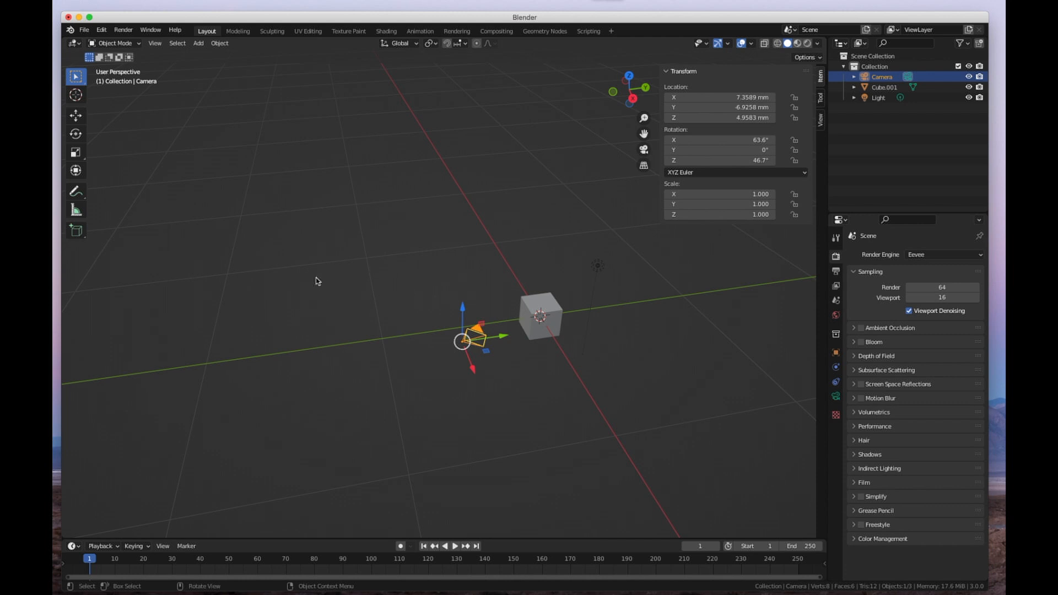
{"action": "mouse_move", "coordinate": [663, 349]}
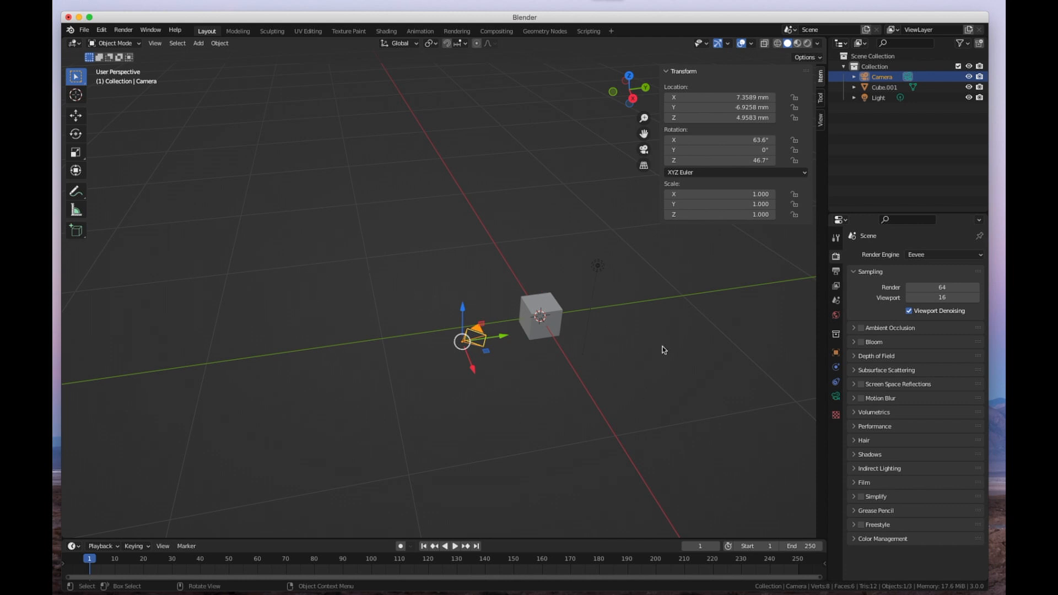
{"action": "mouse_move", "coordinate": [592, 323]}
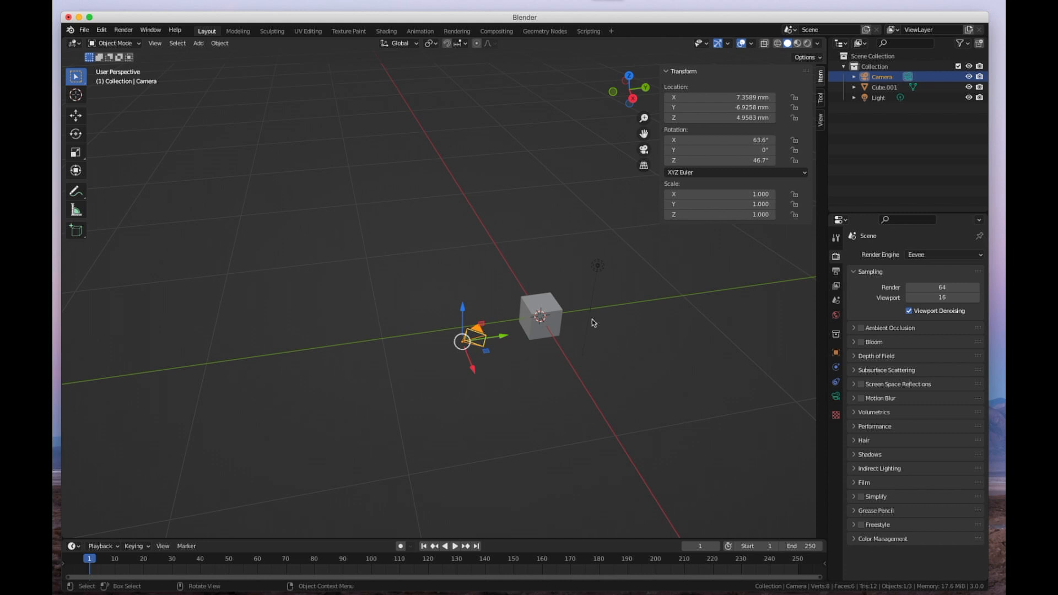